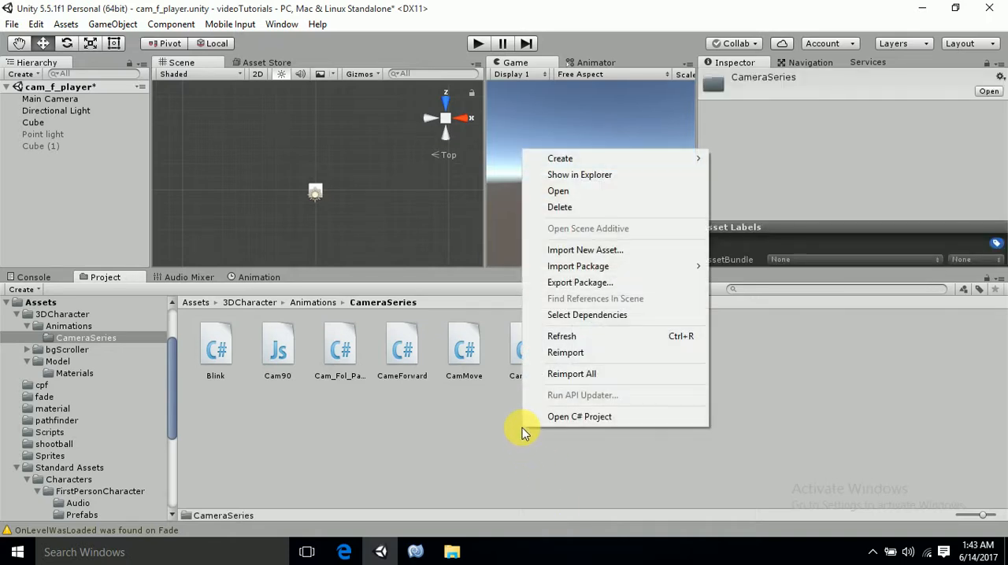
pyautogui.moveTo(587, 315)
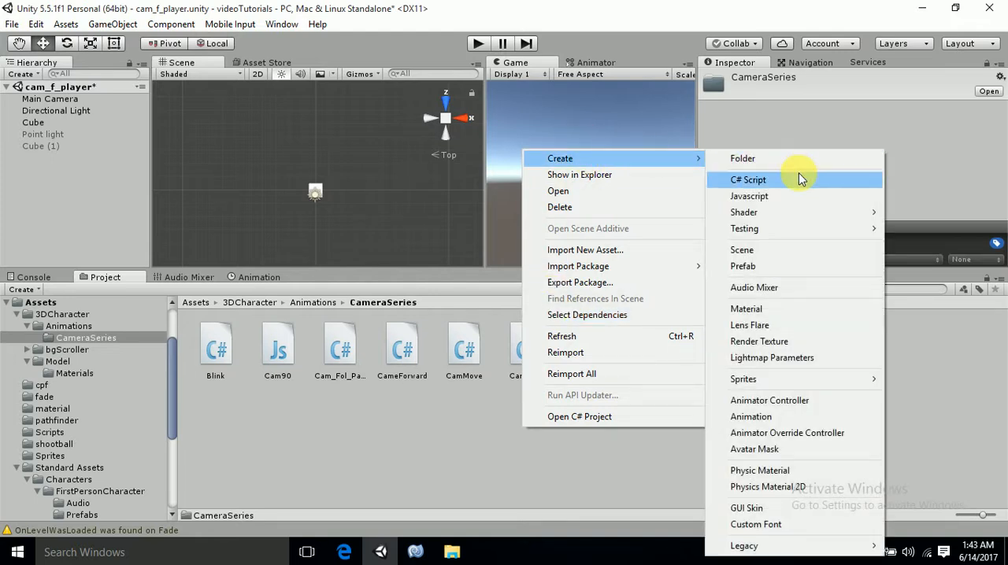
# - Create a new C# script named RotateAround inside the CameraSeries folder
pyautogui.click(748, 179)
pyautogui.write('RotateAround')
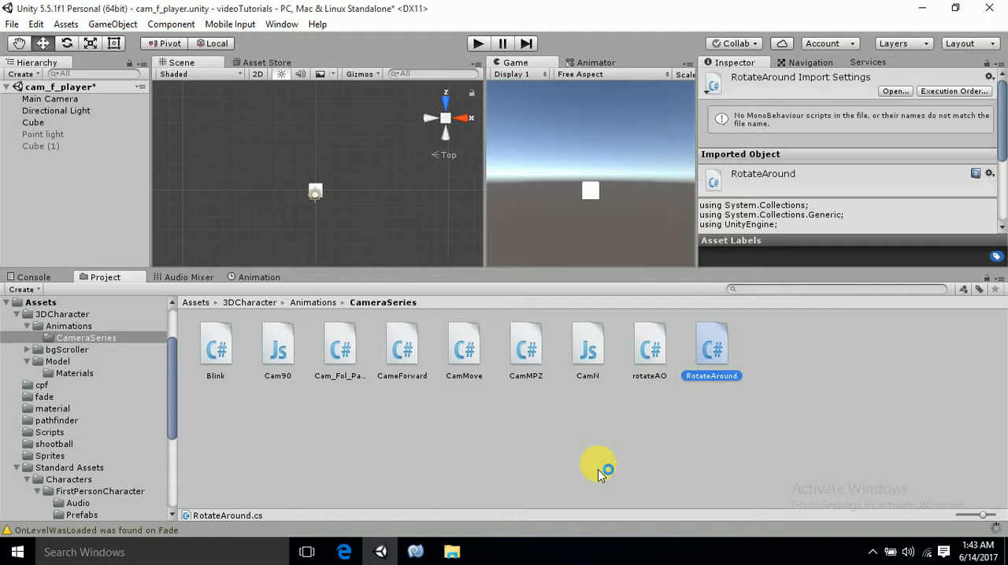
# - Open the RotateAround script in MonoDevelop with the editor window maximized
pyautogui.doubleClick(711, 346)
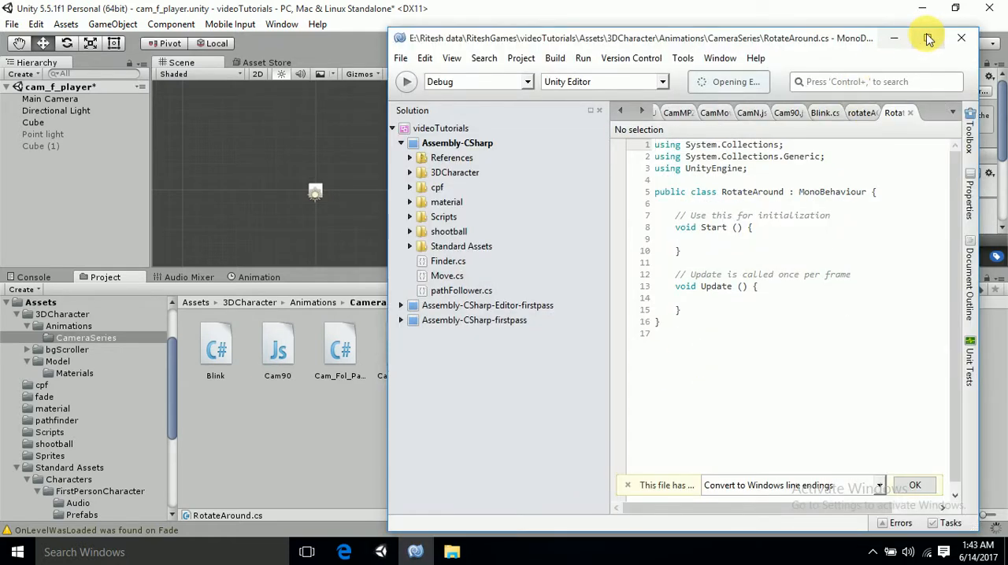
pyautogui.click(928, 37)
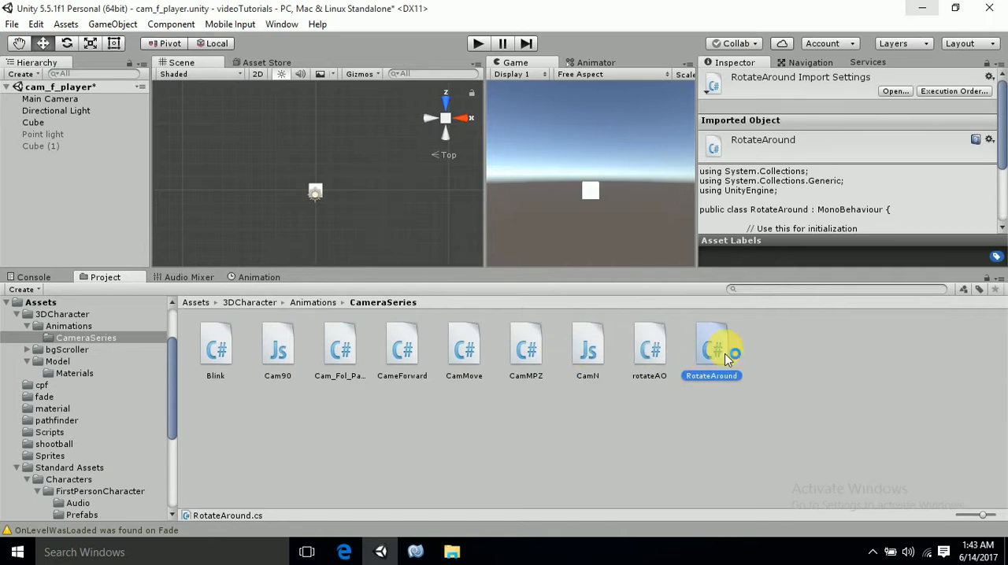
pyautogui.doubleClick(711, 347)
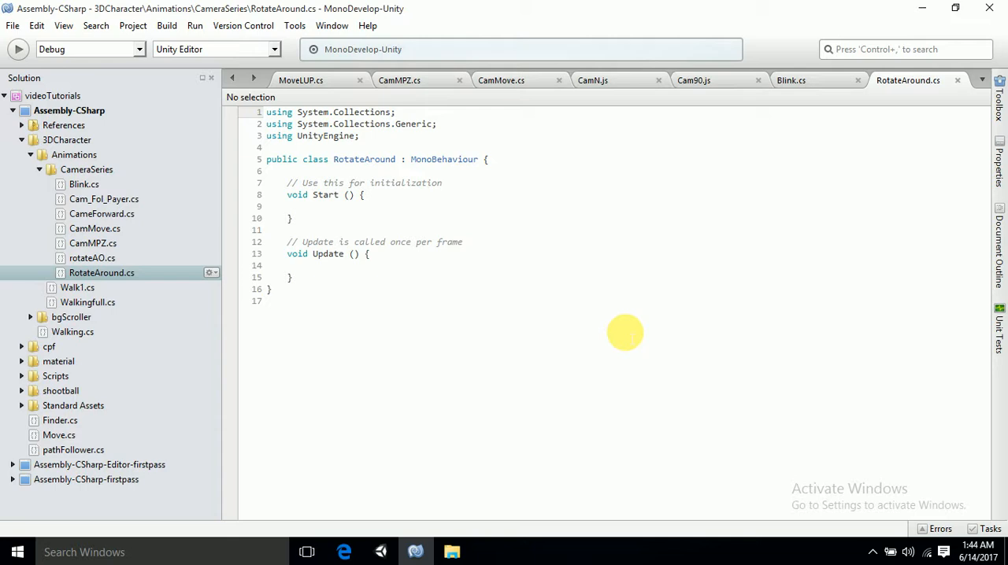
pyautogui.moveTo(607, 283)
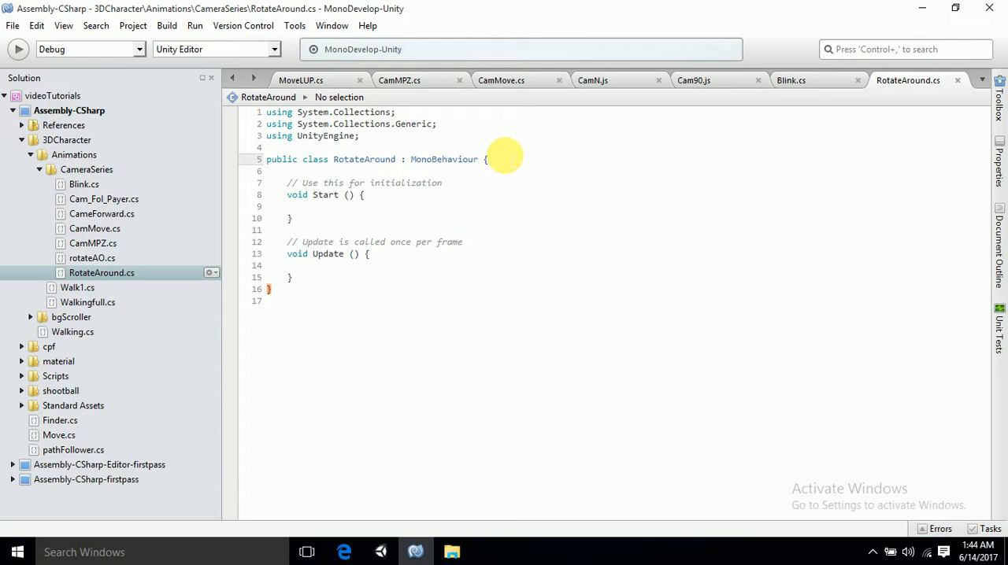
# - Declare 'public Transform target;' and 'public float speed;' at the top of the RotateAround class
pyautogui.click(488, 159)
pyautogui.write('[')
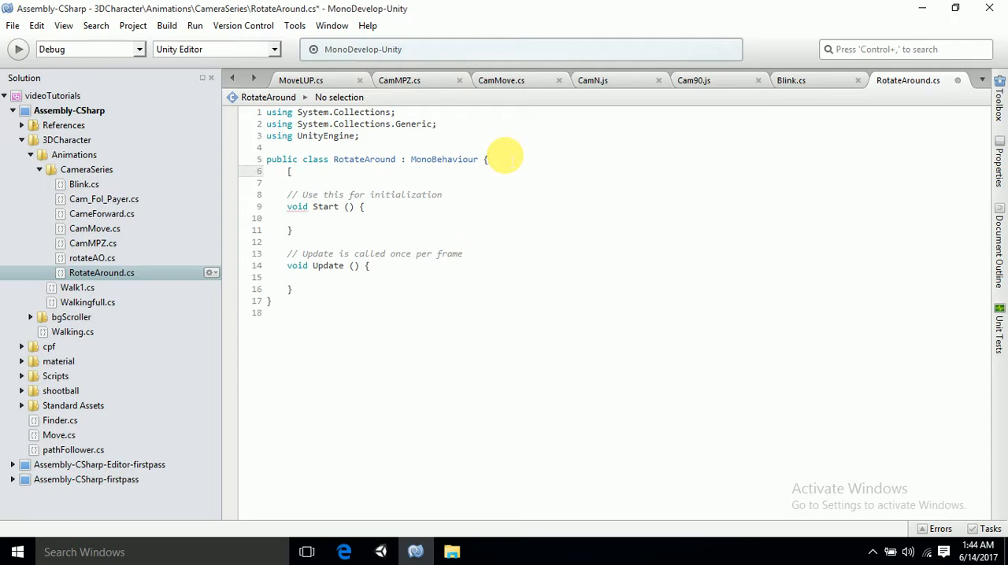
pyautogui.write('public')
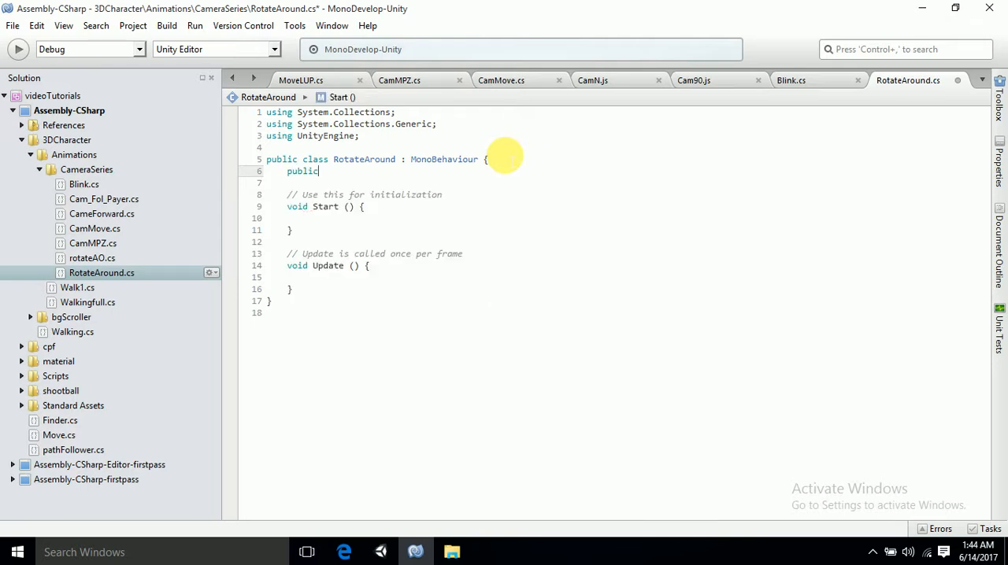
pyautogui.write('T')
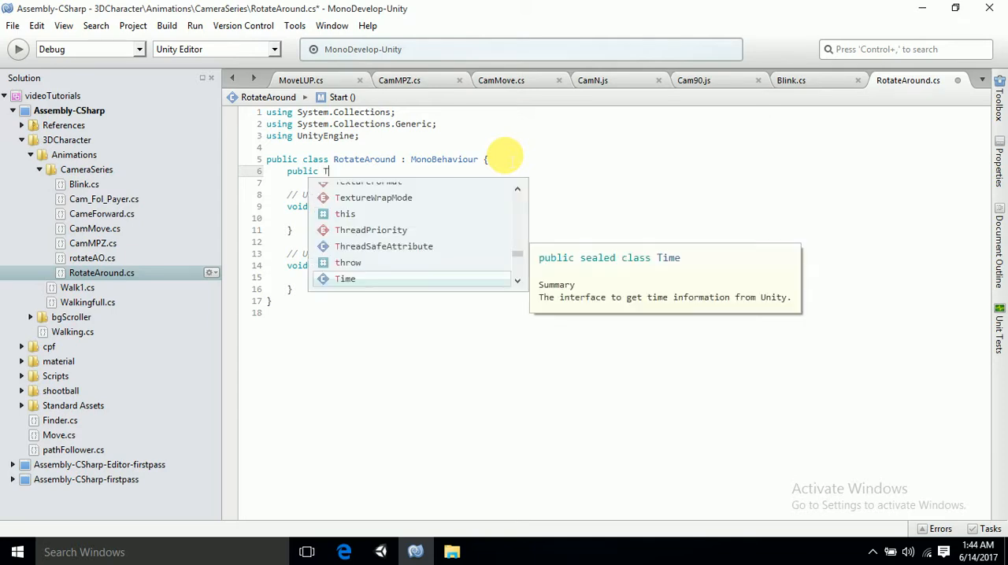
pyautogui.write('ransfor')
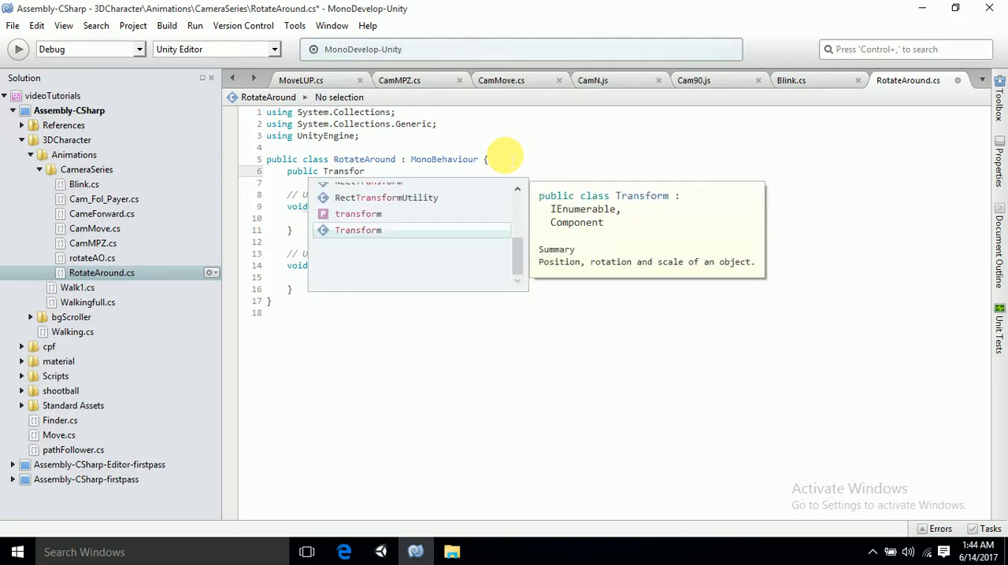
pyautogui.write('tr')
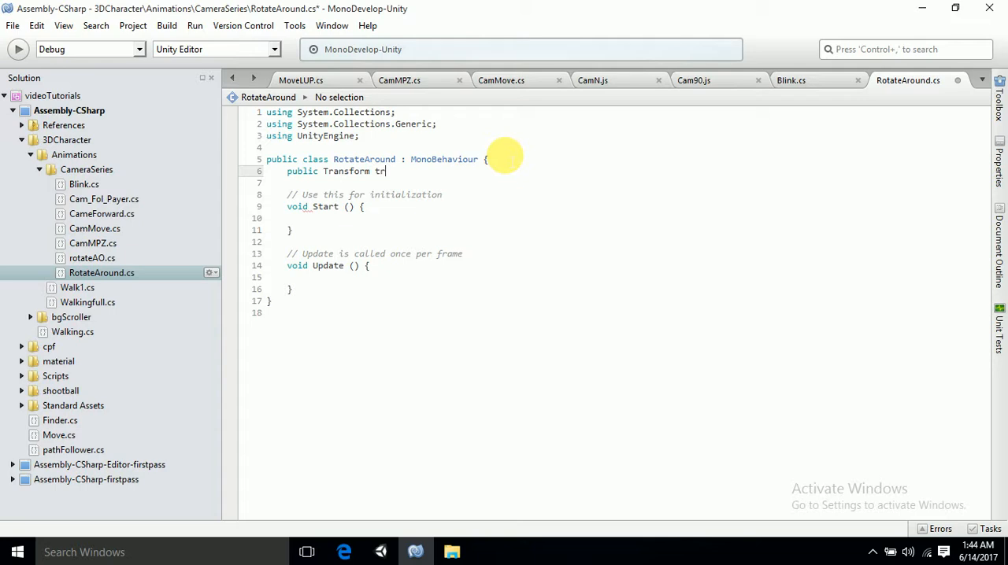
pyautogui.write('arger')
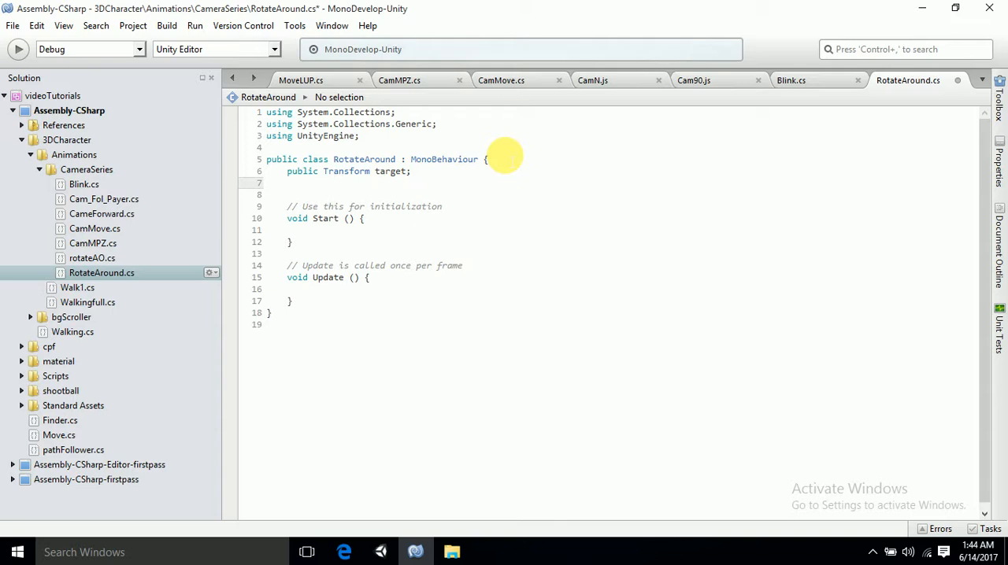
pyautogui.write('a')
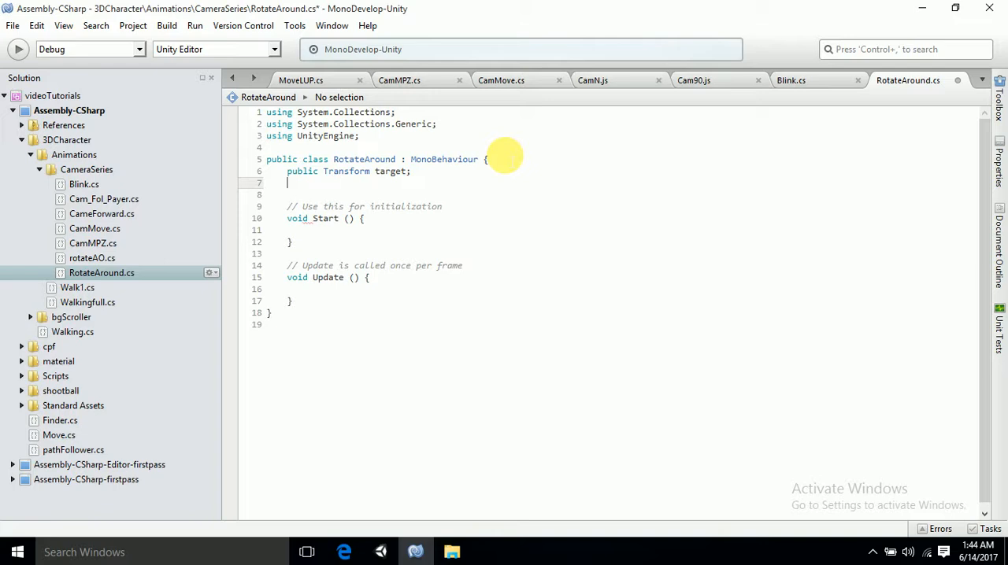
pyautogui.write('public')
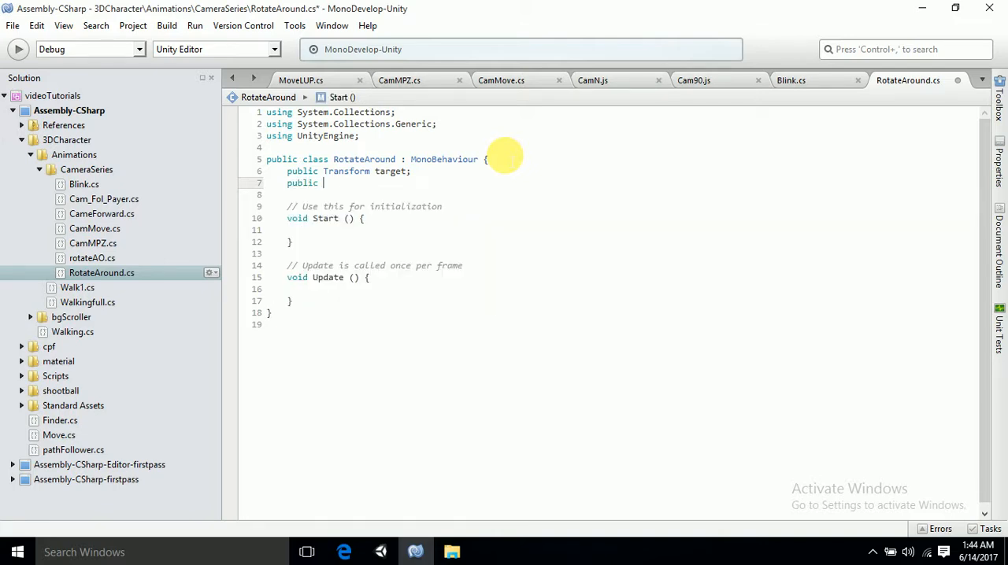
pyautogui.write('float sp')
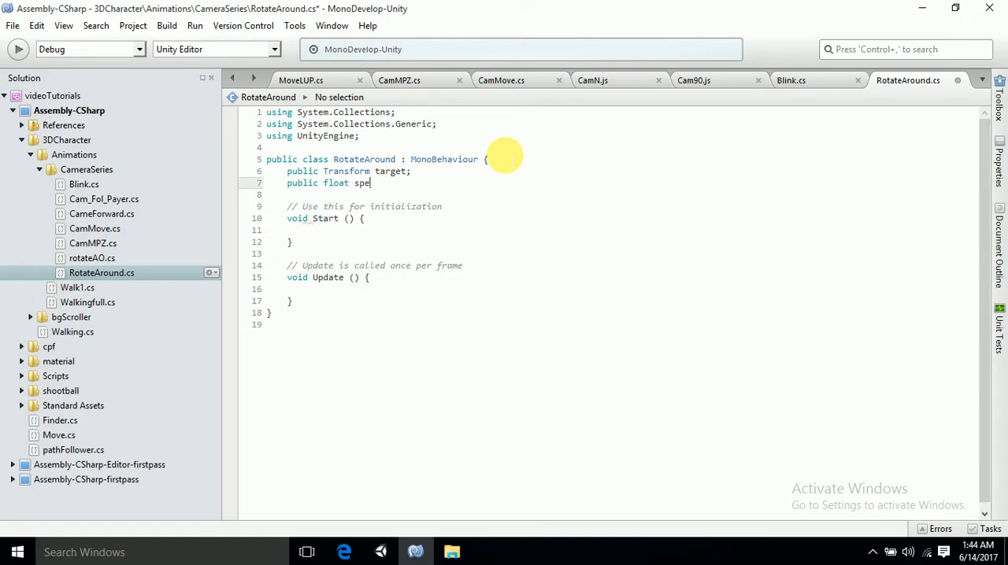
pyautogui.write('ed')
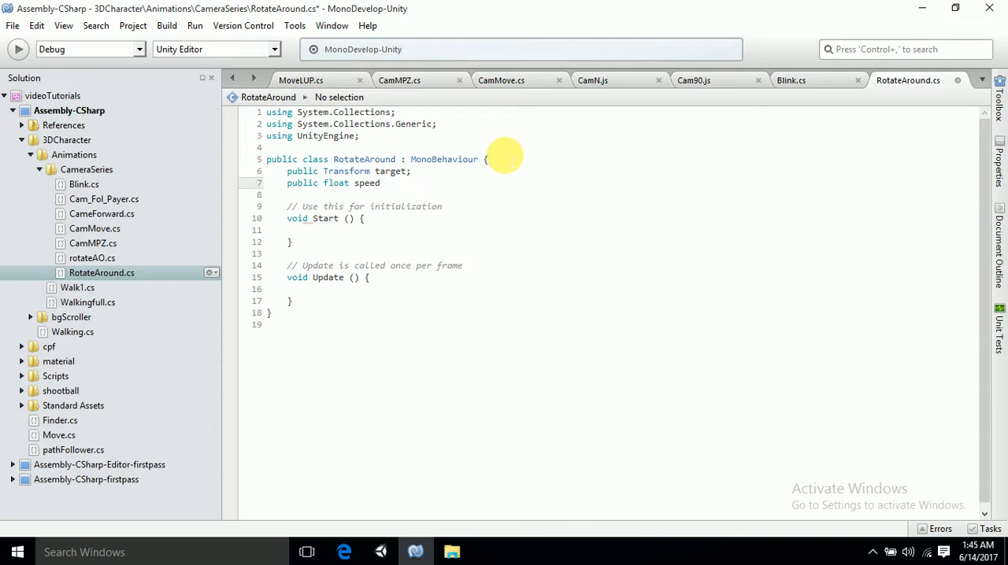
pyautogui.write(';')
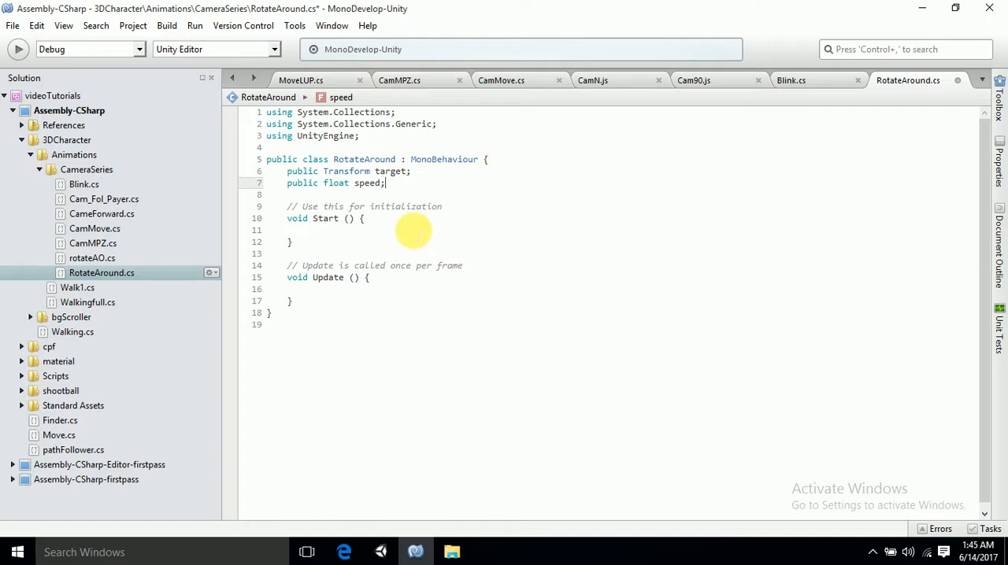
# - Delete the Start method and its comment, leaving the cursor inside Update
pyautogui.click(309, 229)
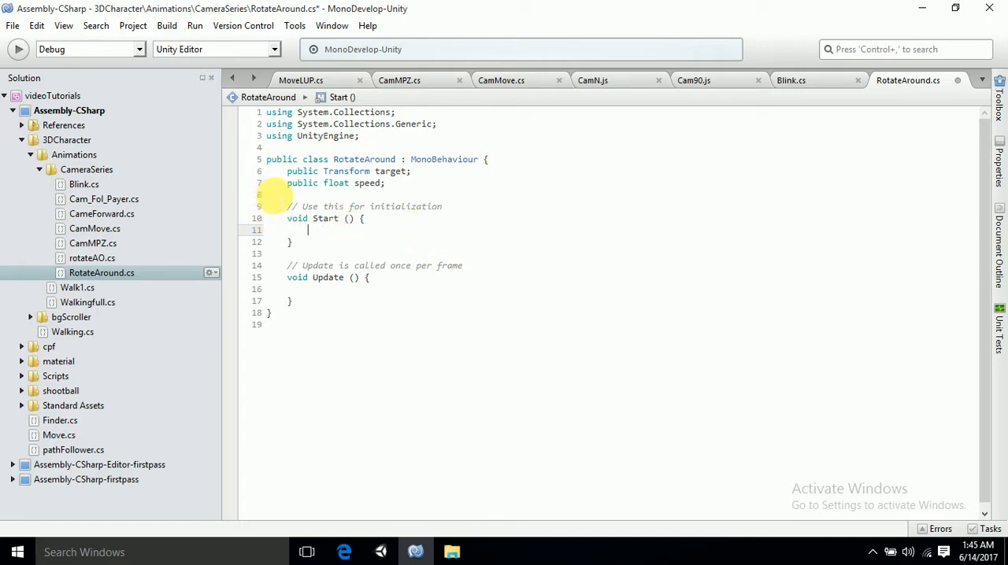
pyautogui.moveTo(287, 206); pyautogui.dragTo(354, 254)
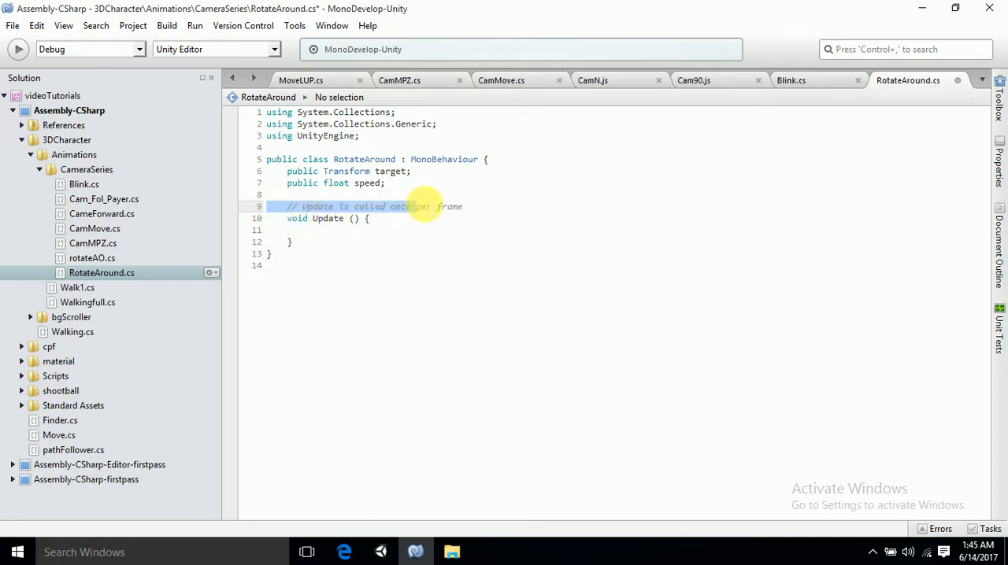
pyautogui.press('Delete')
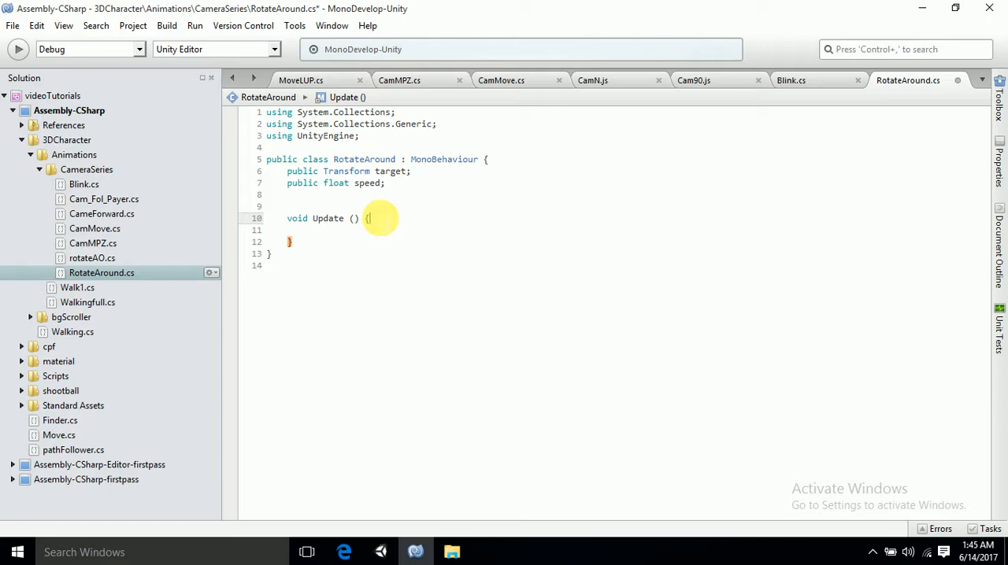
pyautogui.click(370, 218)
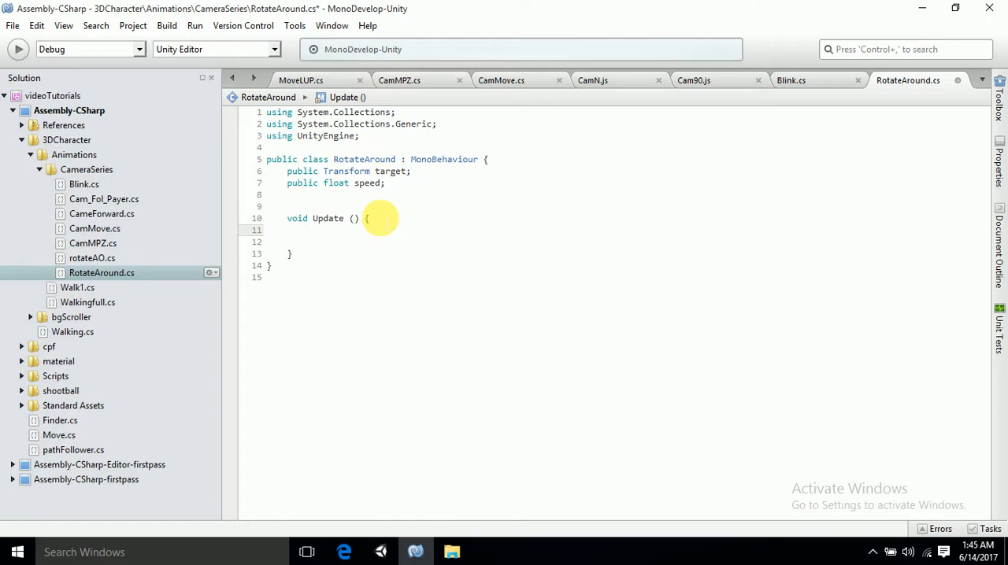
# - Write transform.LookAt(target); as the first line of Update
pyautogui.write('tra')
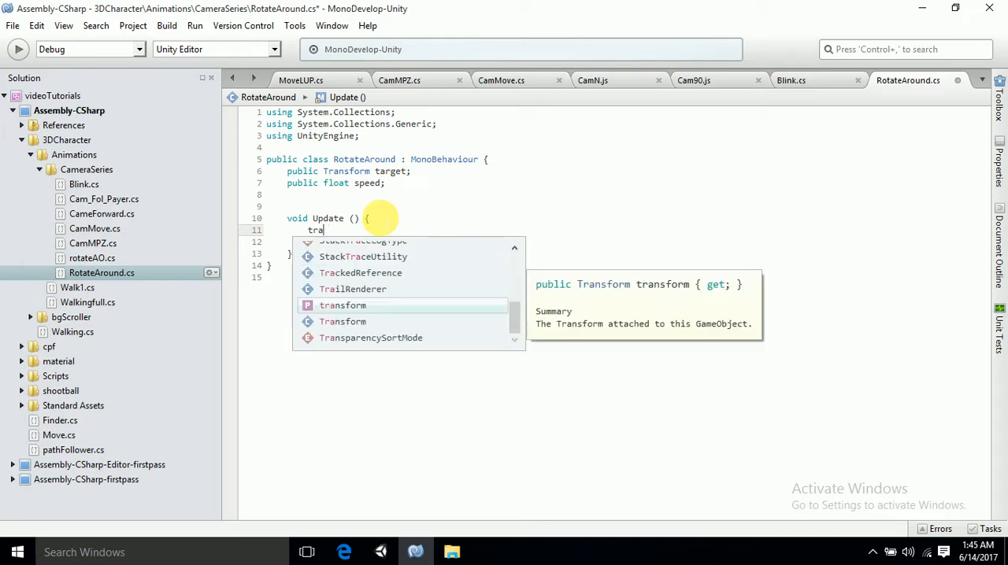
pyautogui.write('sf')
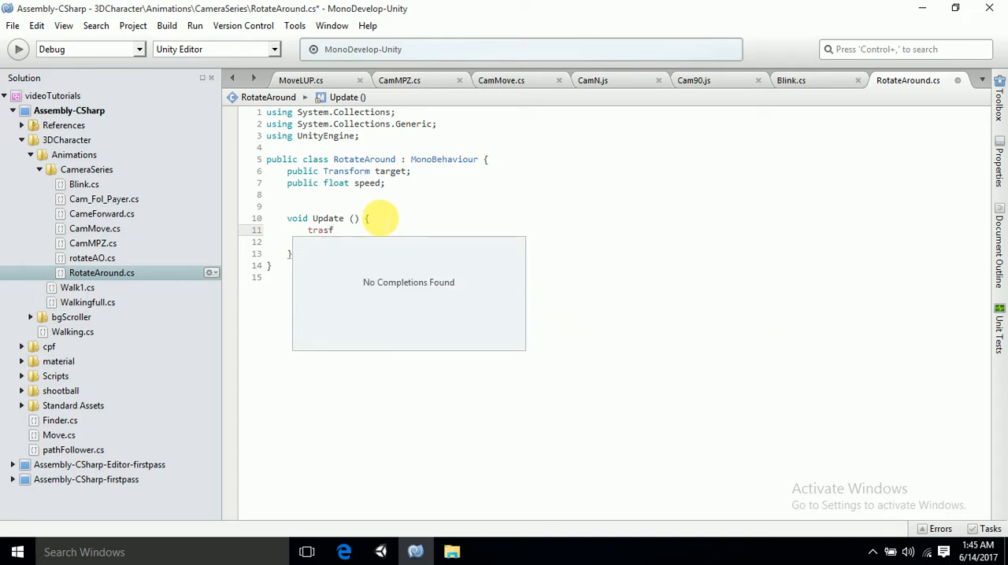
pyautogui.write('orm')
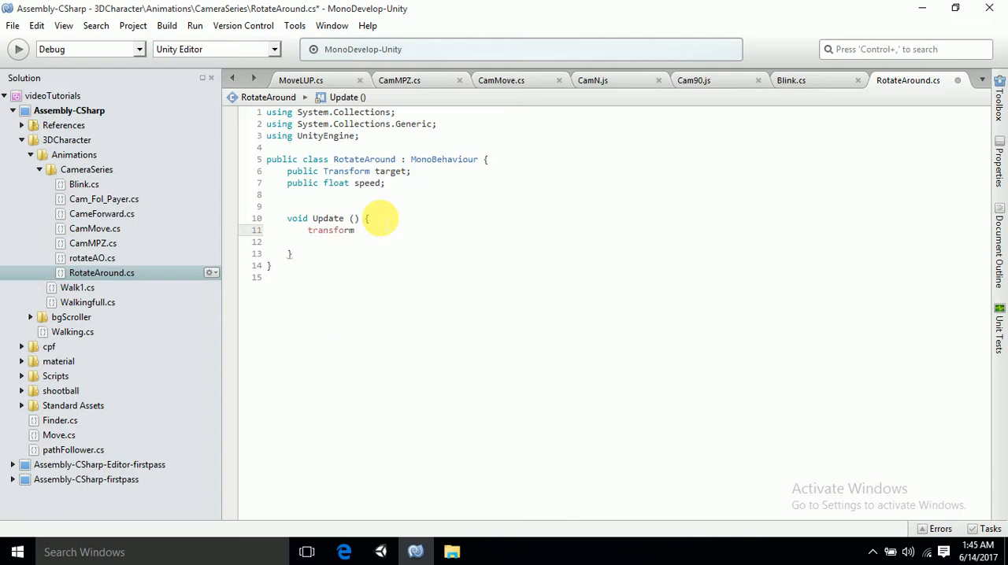
pyautogui.write('.loo')
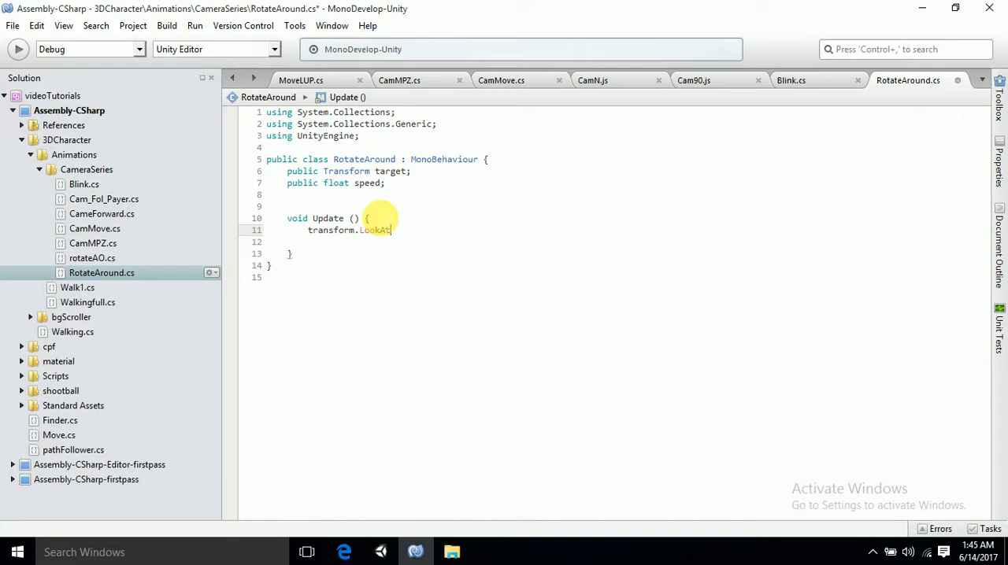
pyautogui.write('();')
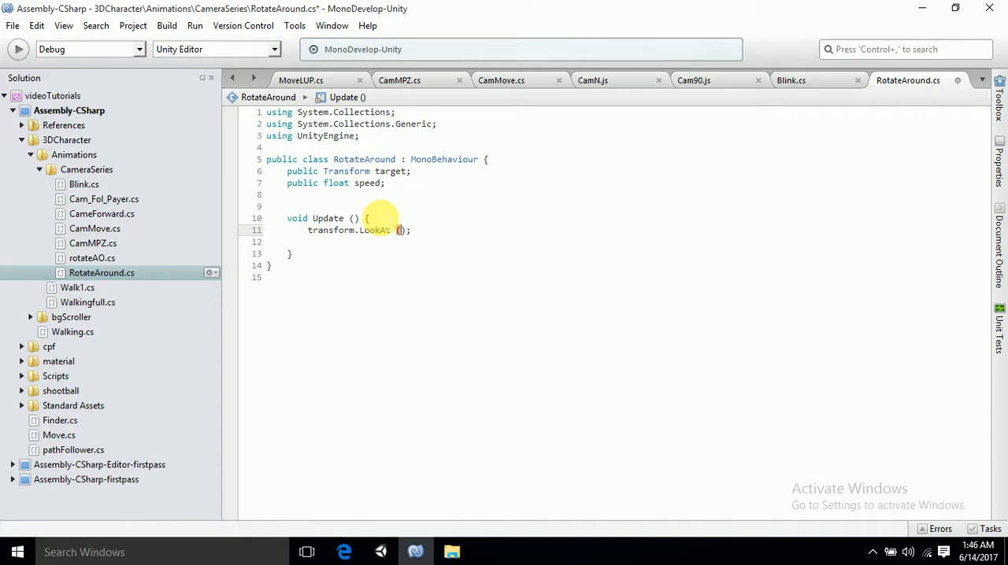
pyautogui.write('targe')
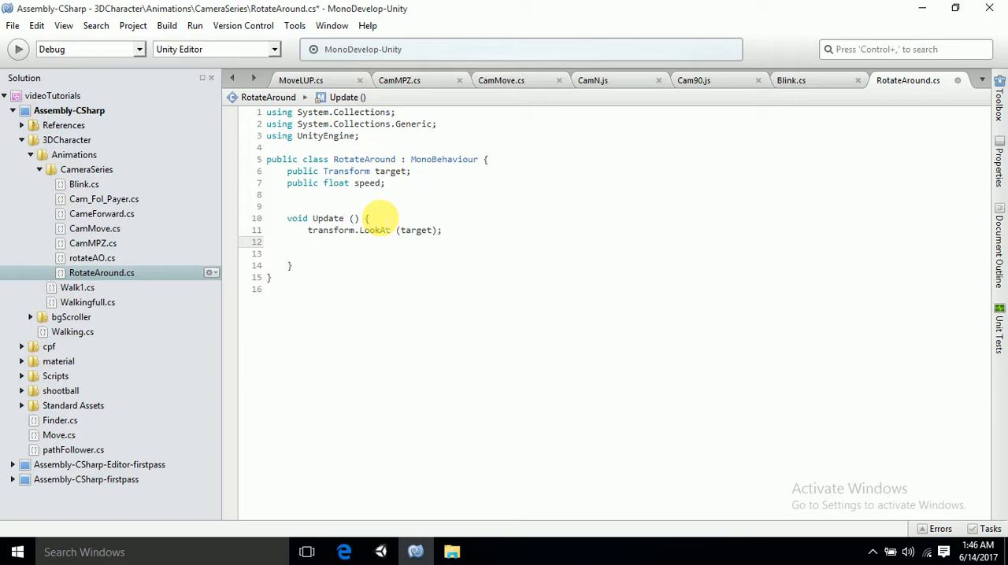
# - Start a transform.Translate call on a new line below LookAt
pyautogui.write('transform.')
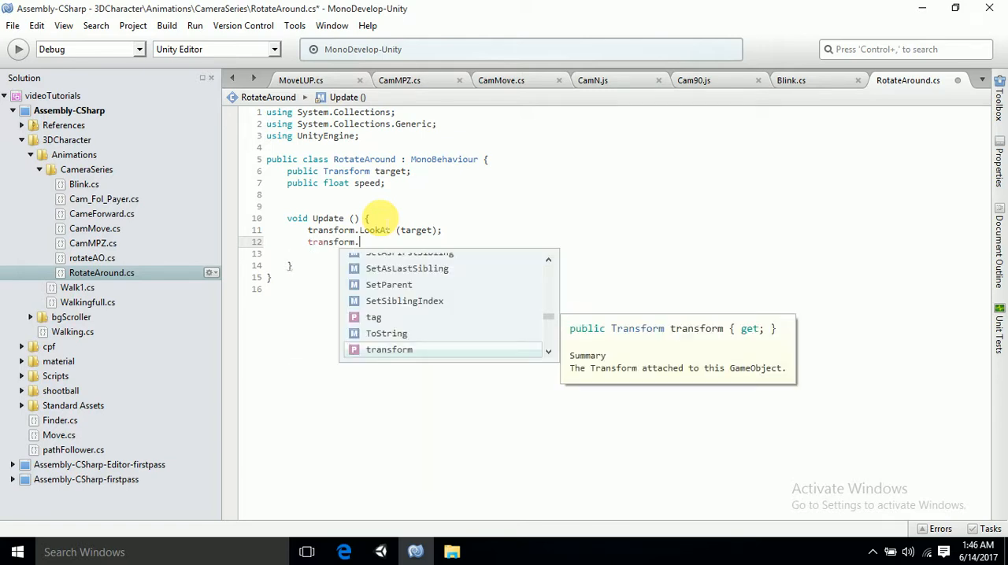
pyautogui.write('Transl')
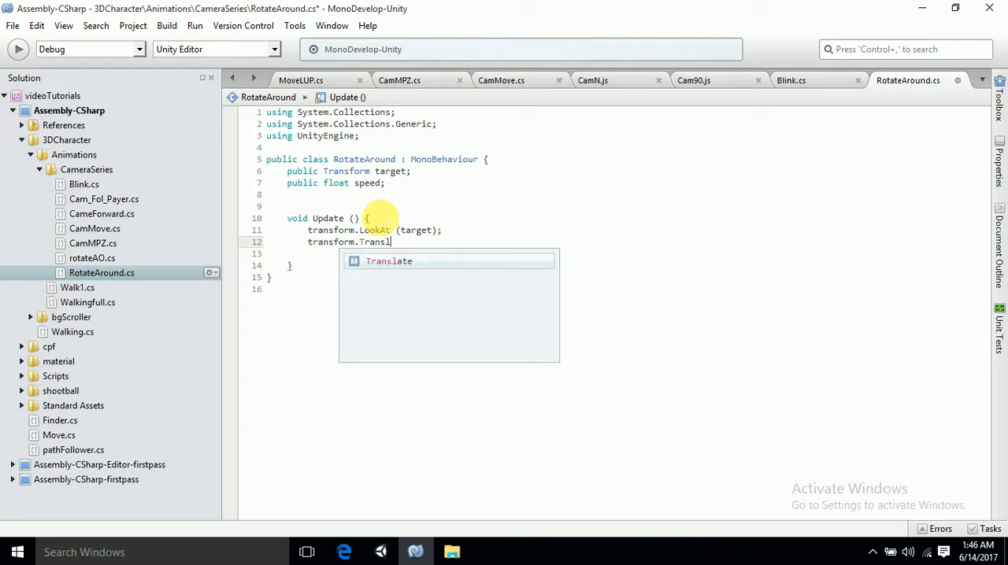
pyautogui.press('Tab')
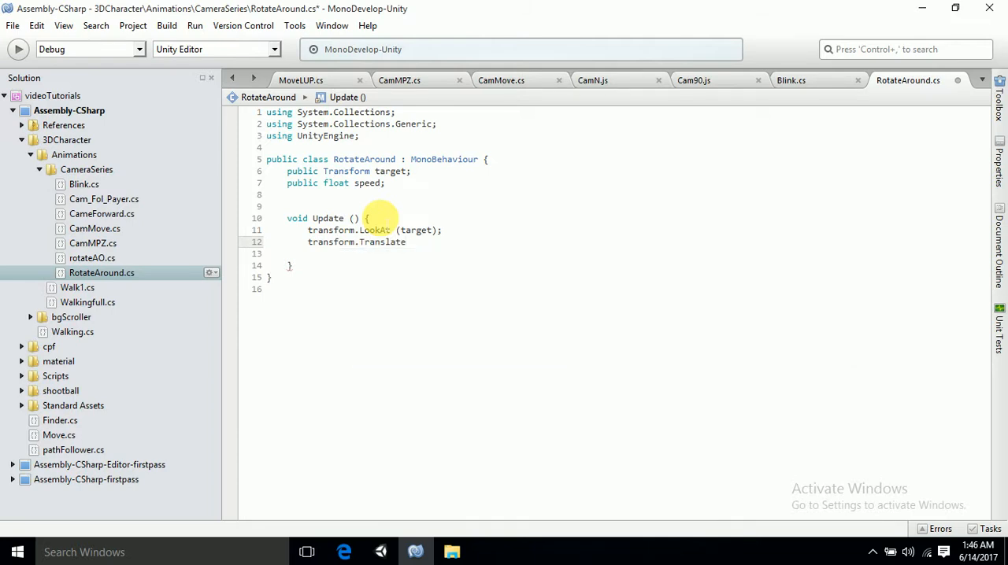
pyautogui.click(406, 241)
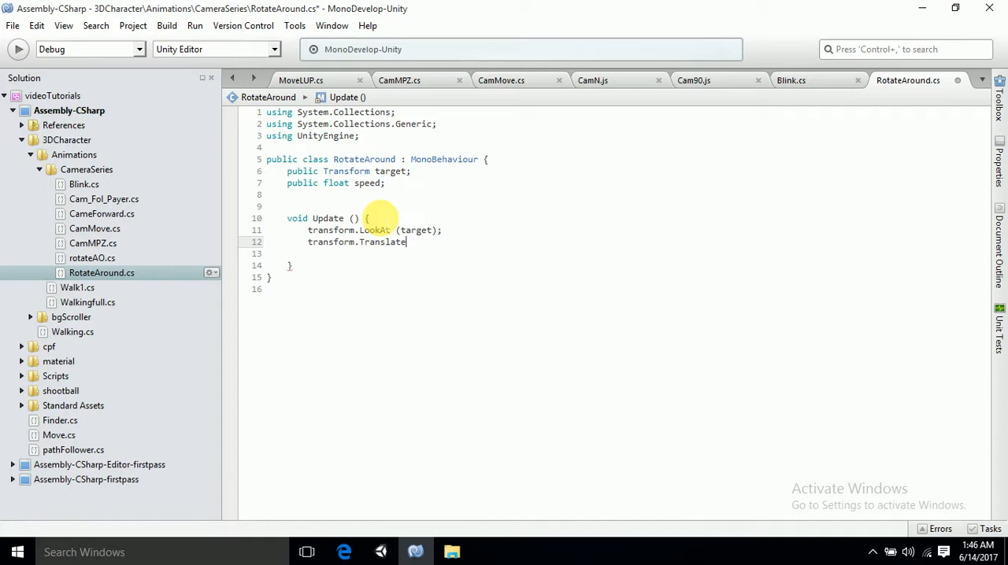
# - Pass Vector3.right * speed * Time.deltaTime as the Translate argument
pyautogui.write('();')
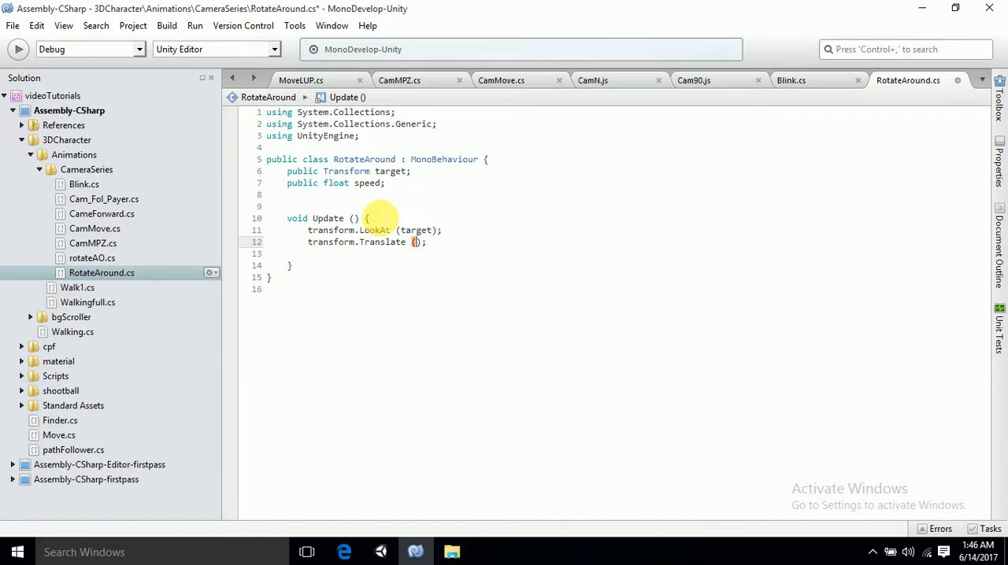
pyautogui.write('vec')
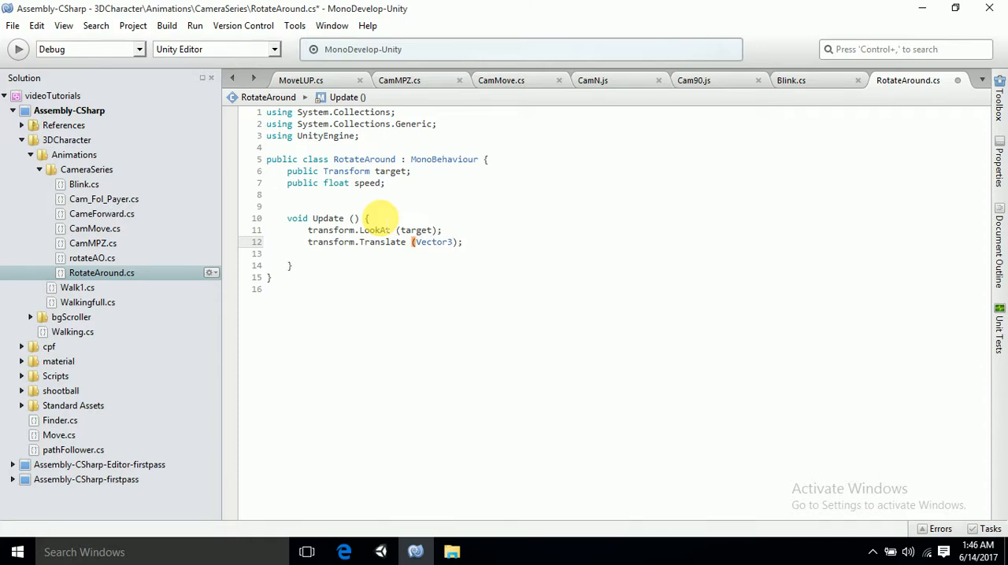
pyautogui.write('.')
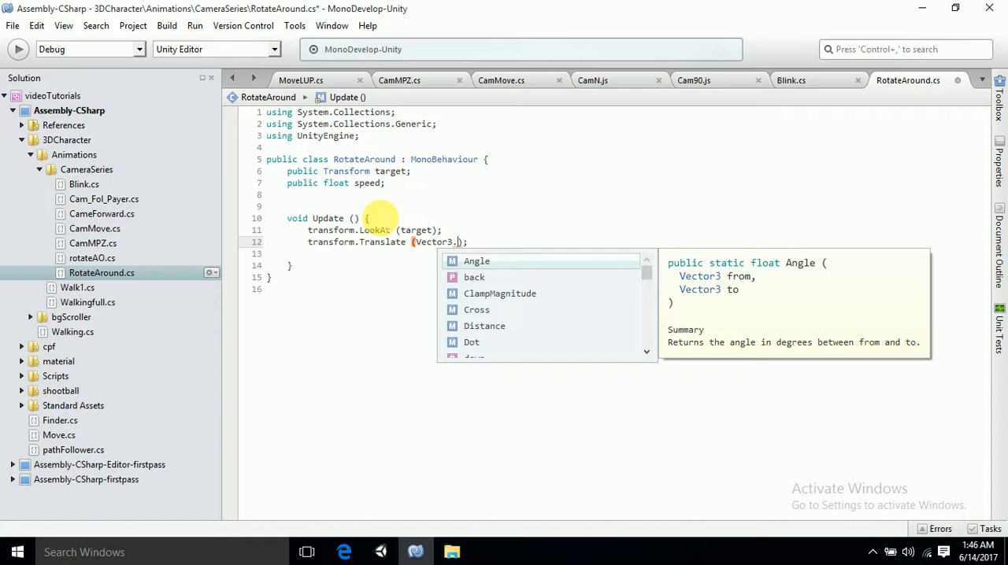
pyautogui.write('right')
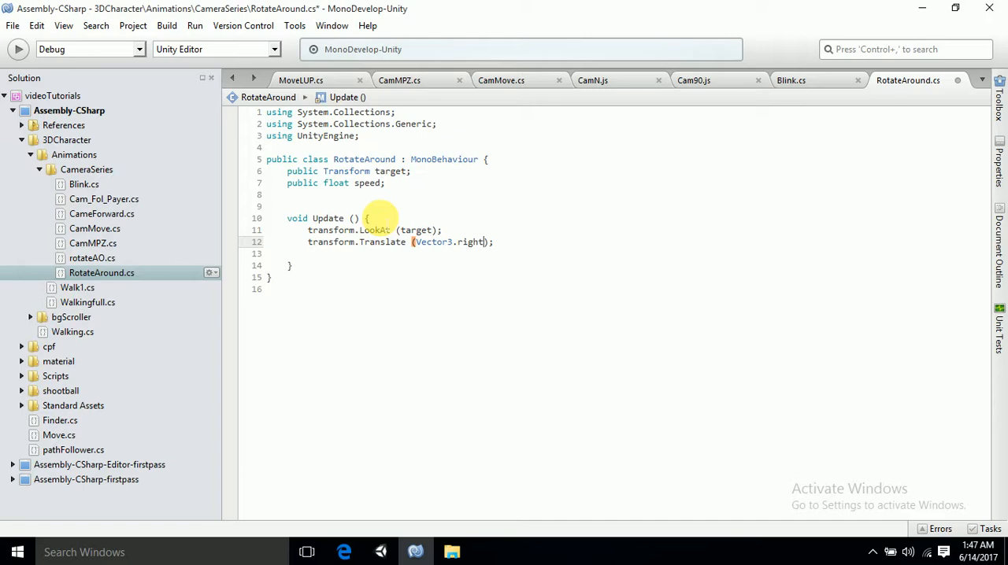
pyautogui.write('*speed')
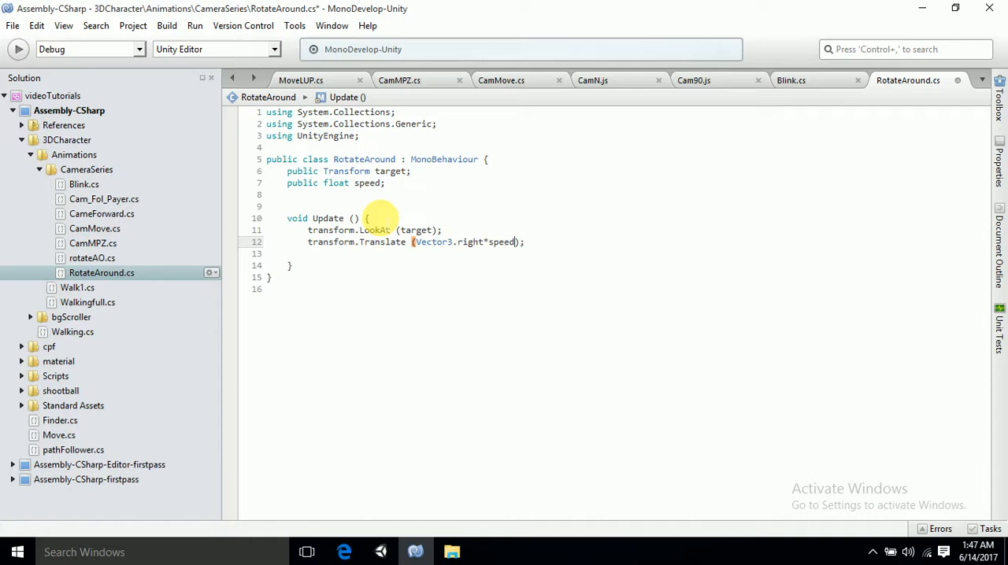
pyautogui.write('*')
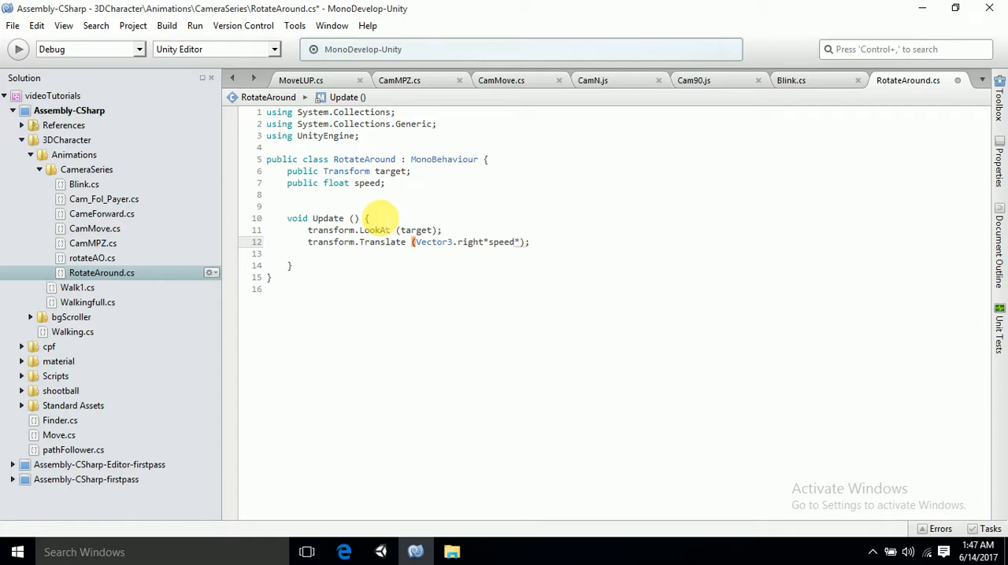
pyautogui.write('time')
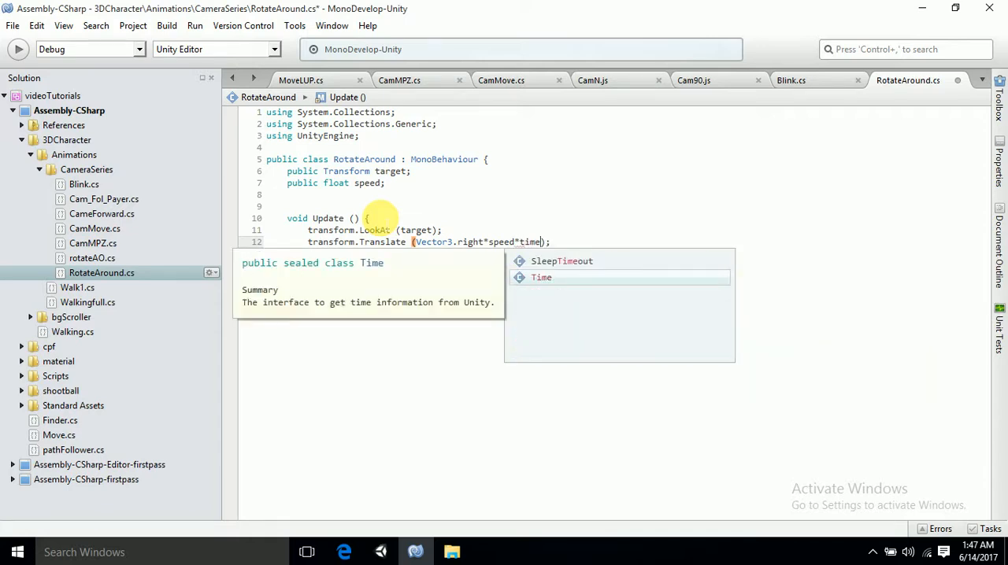
pyautogui.write('.')
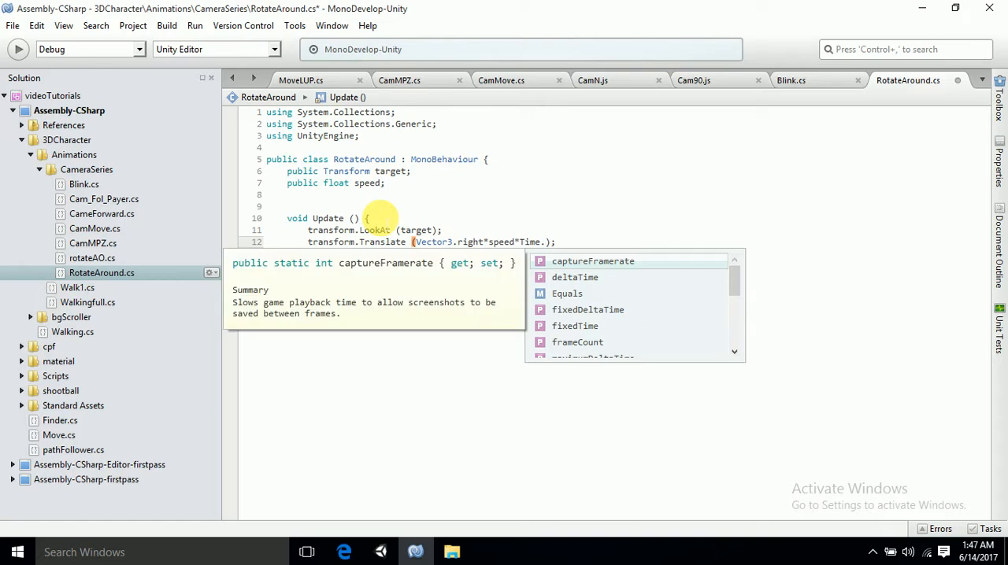
pyautogui.write('de')
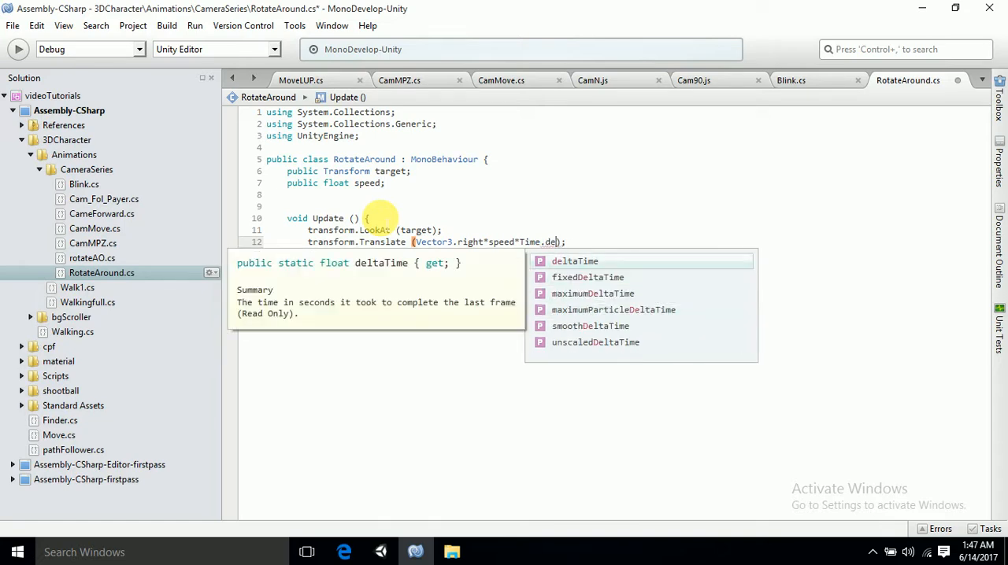
pyautogui.press('Tab')
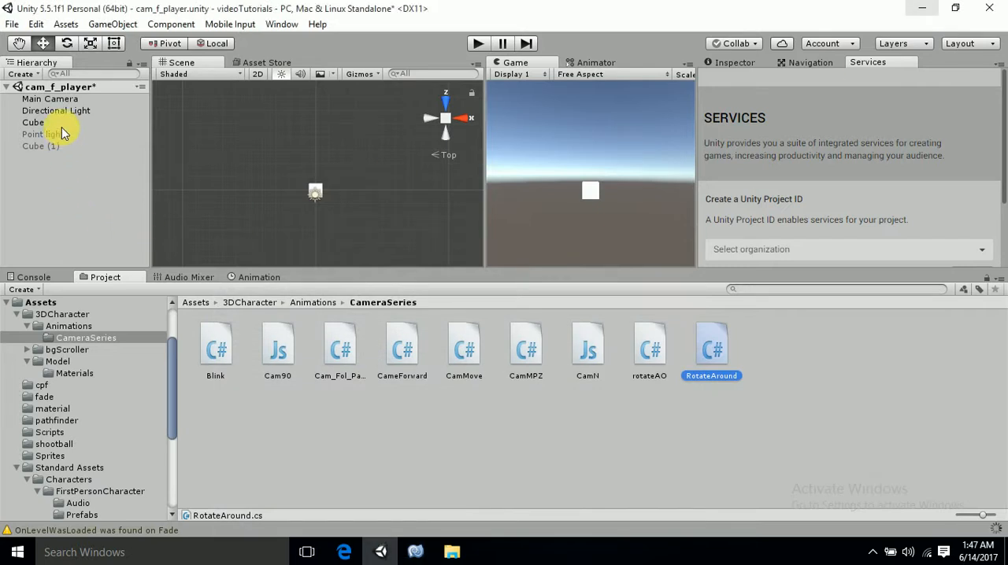
# - Attach the RotateAround script to Main Camera as a component
pyautogui.click(50, 98)
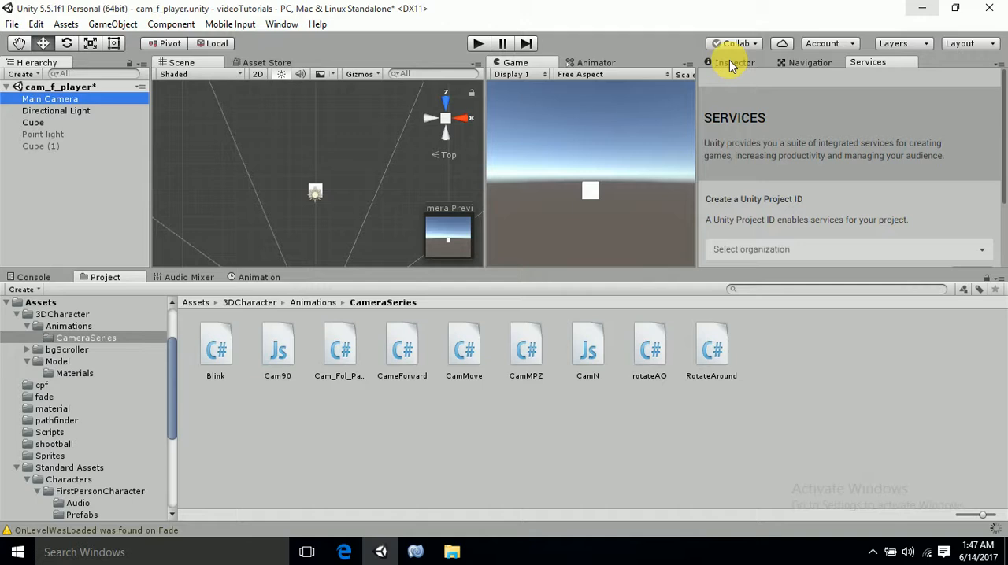
pyautogui.moveTo(738, 66)
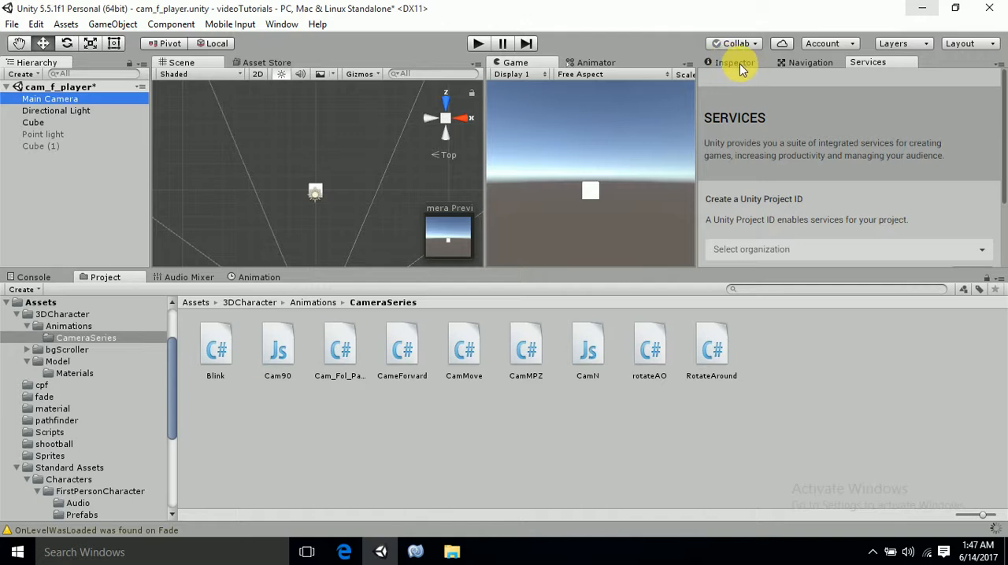
pyautogui.click(733, 62)
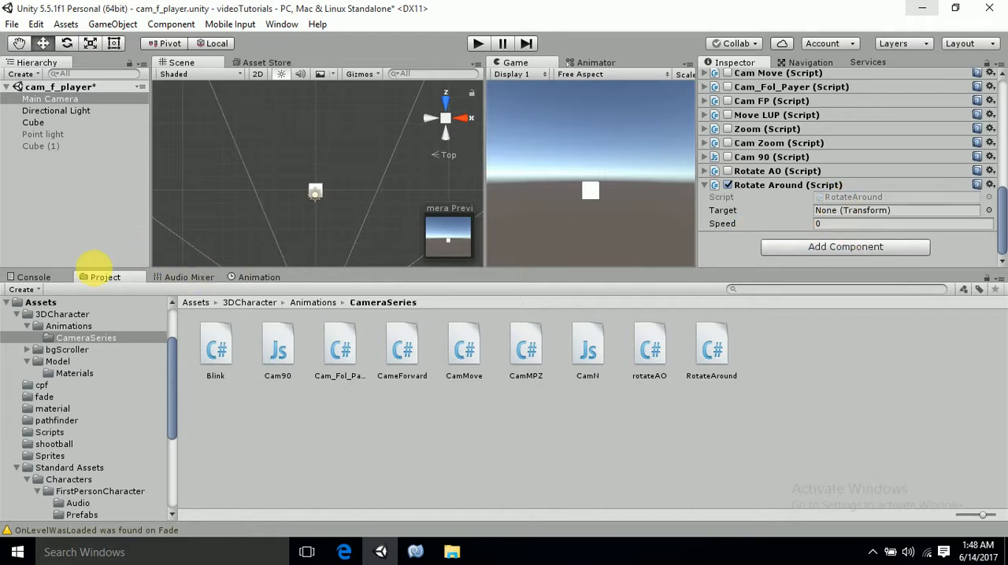
pyautogui.click(33, 122)
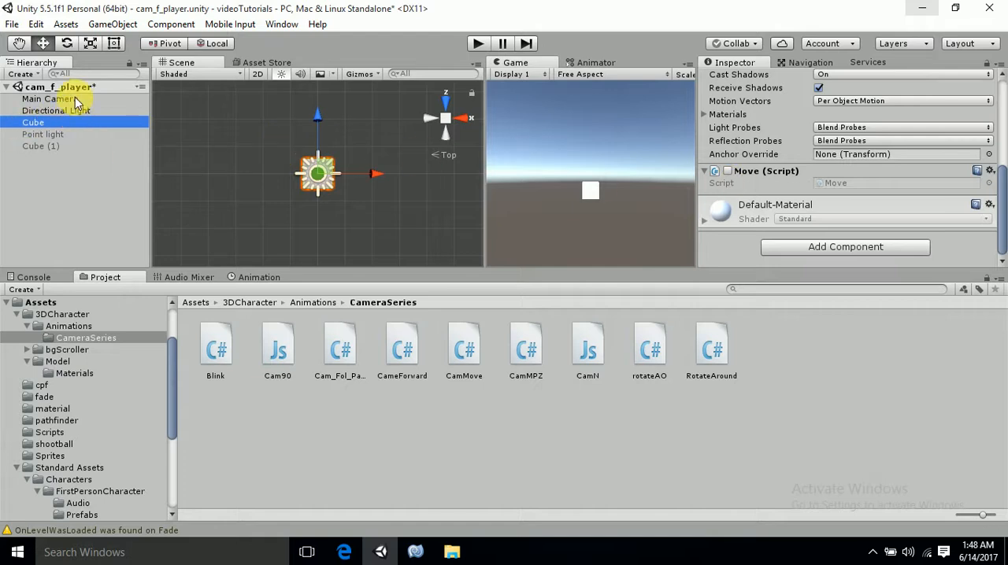
# - Set Rotate Around's Target to Cube and Speed to 10, then show the Console
pyautogui.click(50, 98)
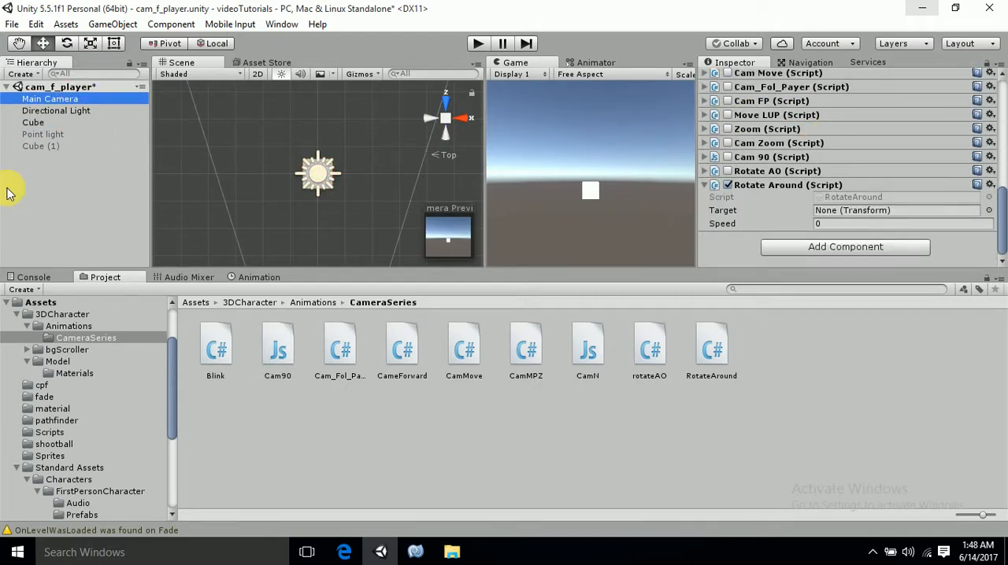
pyautogui.click(33, 122)
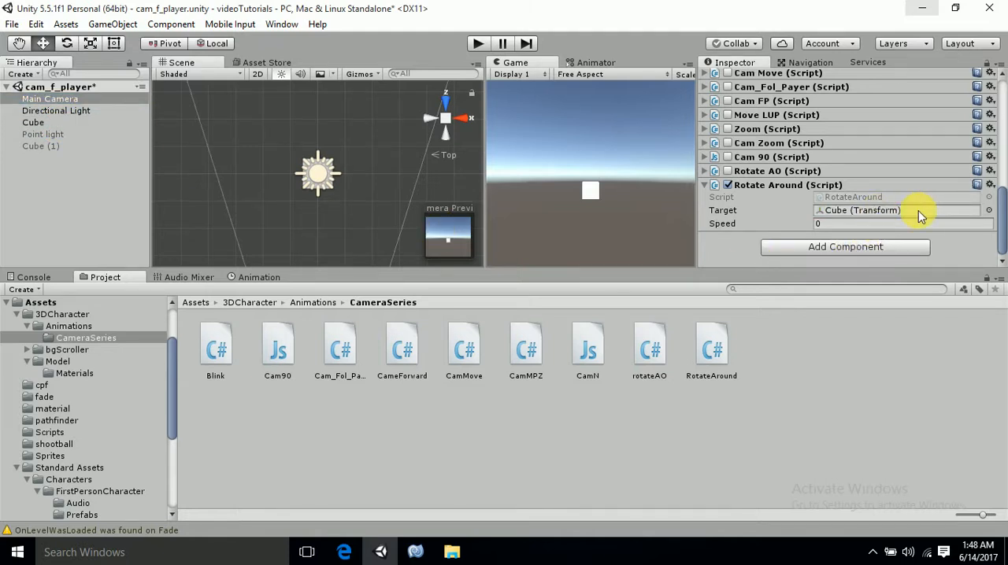
pyautogui.click(902, 223)
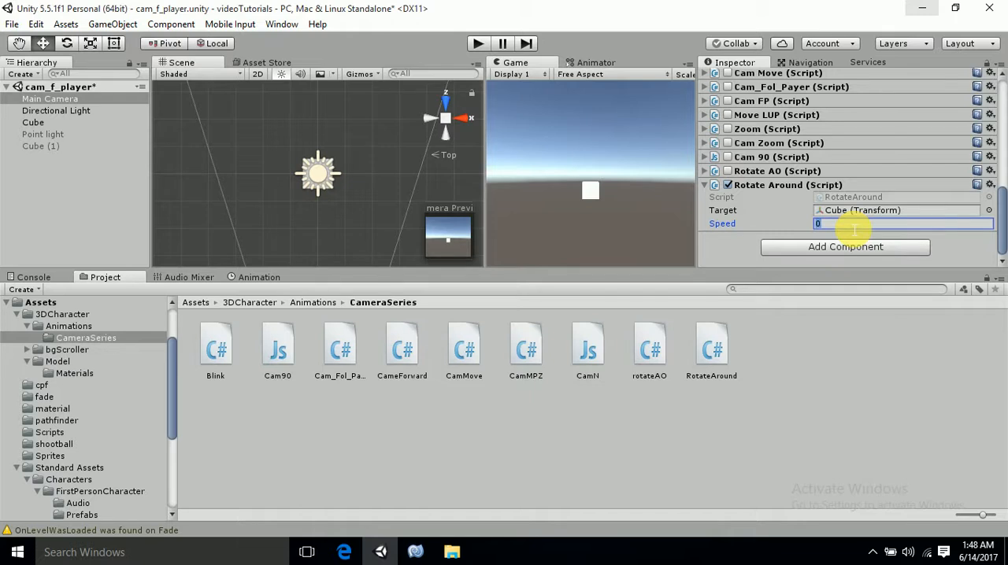
pyautogui.write('10')
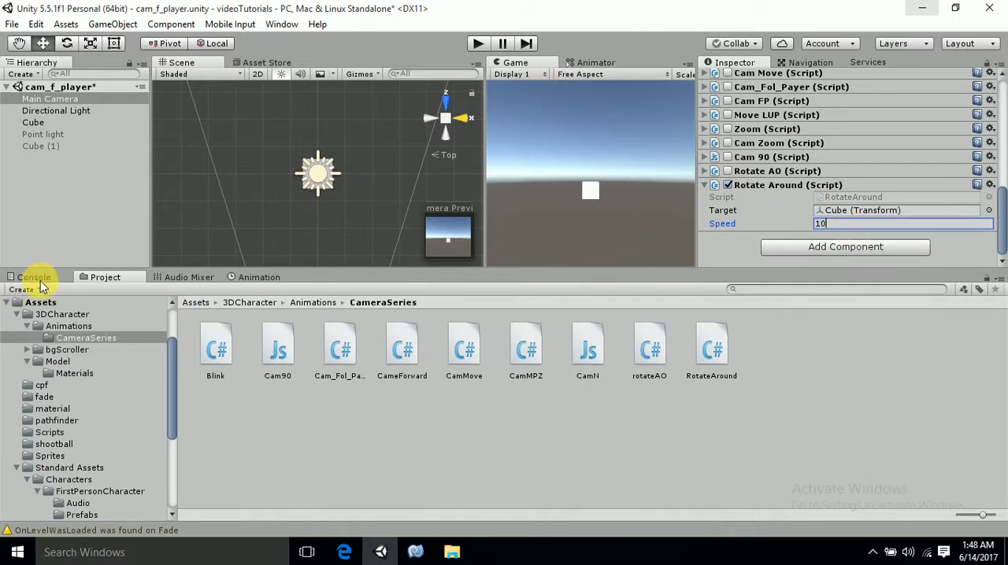
pyautogui.click(34, 277)
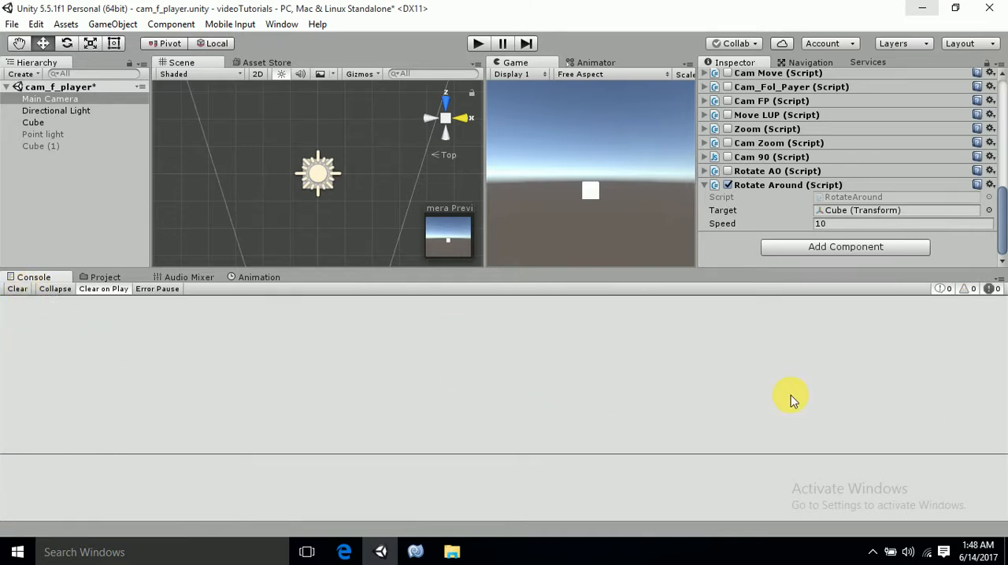
pyautogui.moveTo(408, 243)
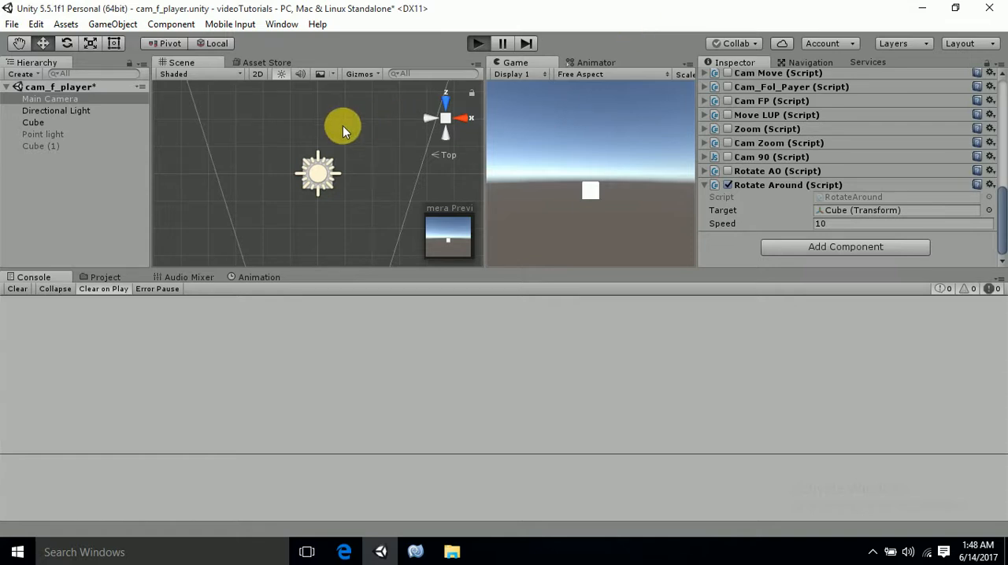
# - Run the scene in Play mode to watch the camera orbit, then stop it
pyautogui.click(478, 43)
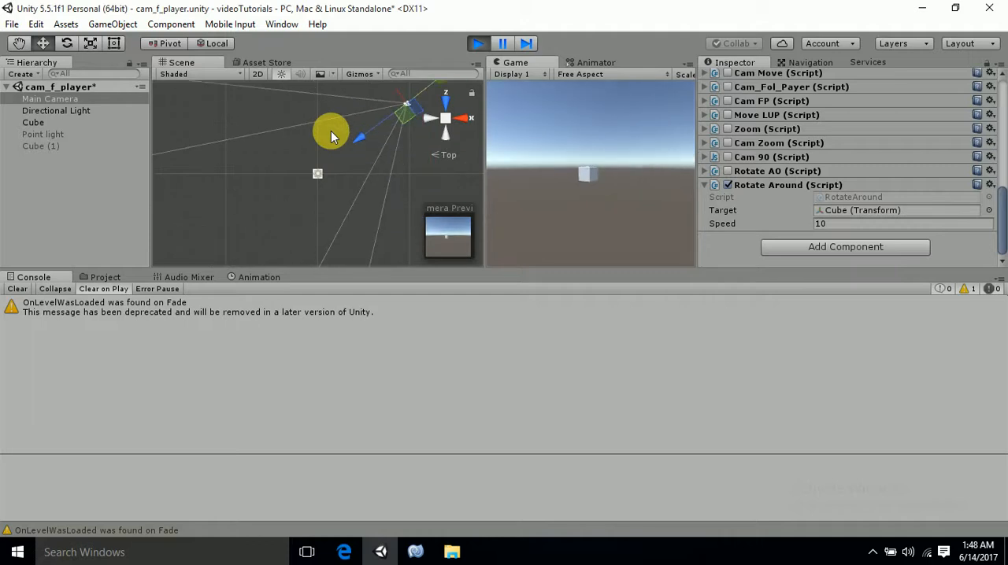
pyautogui.click(478, 43)
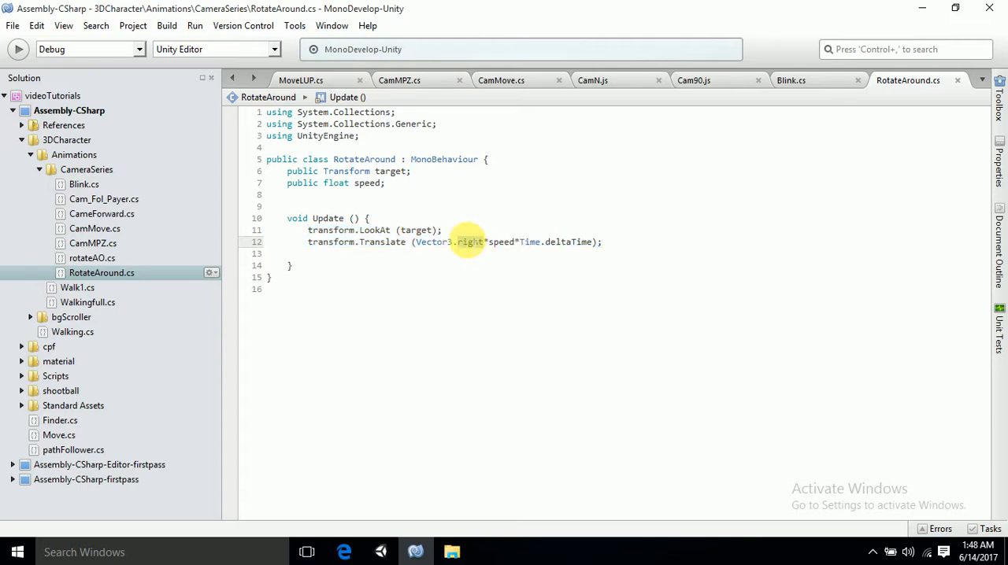
pyautogui.write('l')
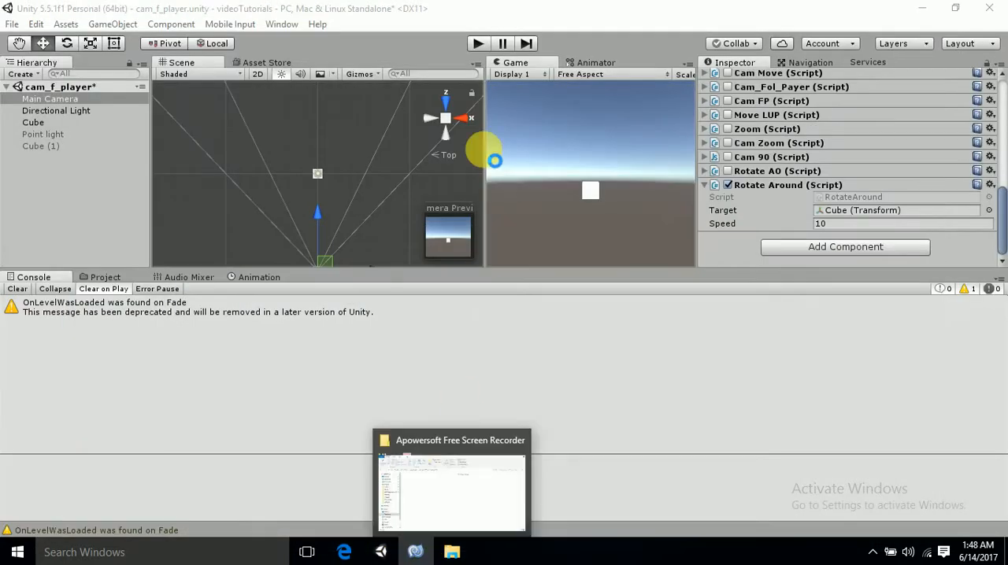
# - Play and stop the scene again, then clear the deprecation warning from the Console
pyautogui.click(478, 43)
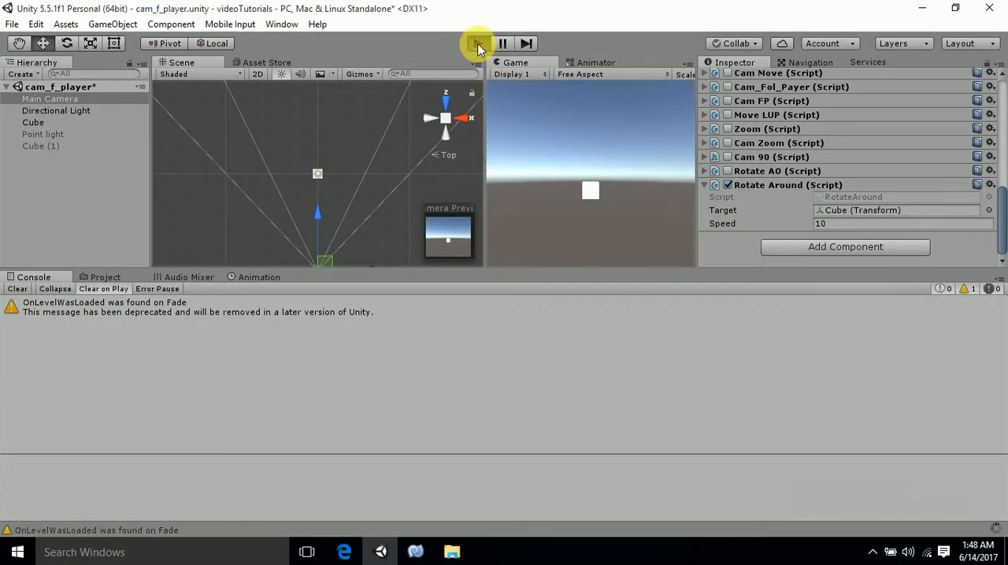
pyautogui.click(478, 43)
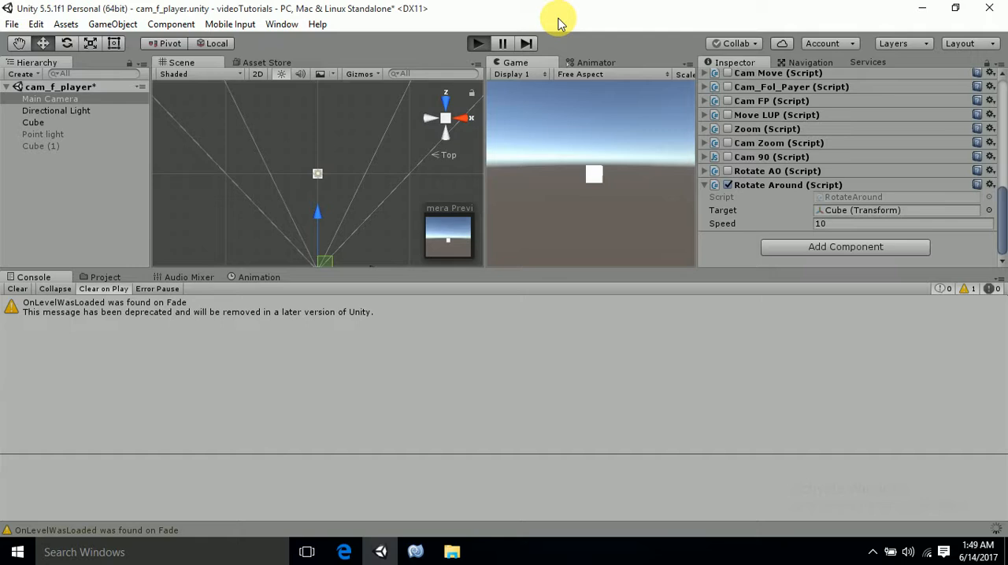
pyautogui.click(477, 43)
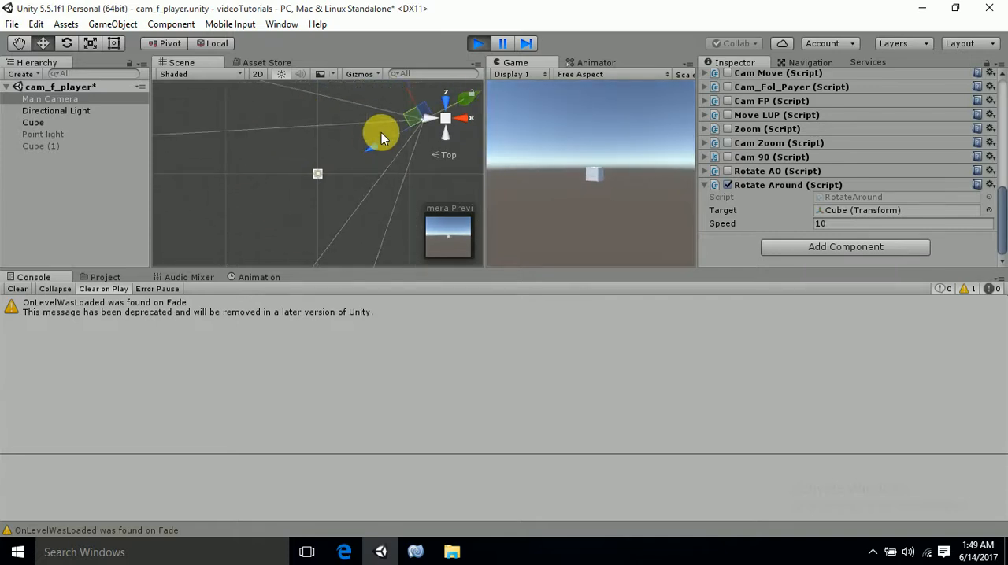
pyautogui.click(478, 43)
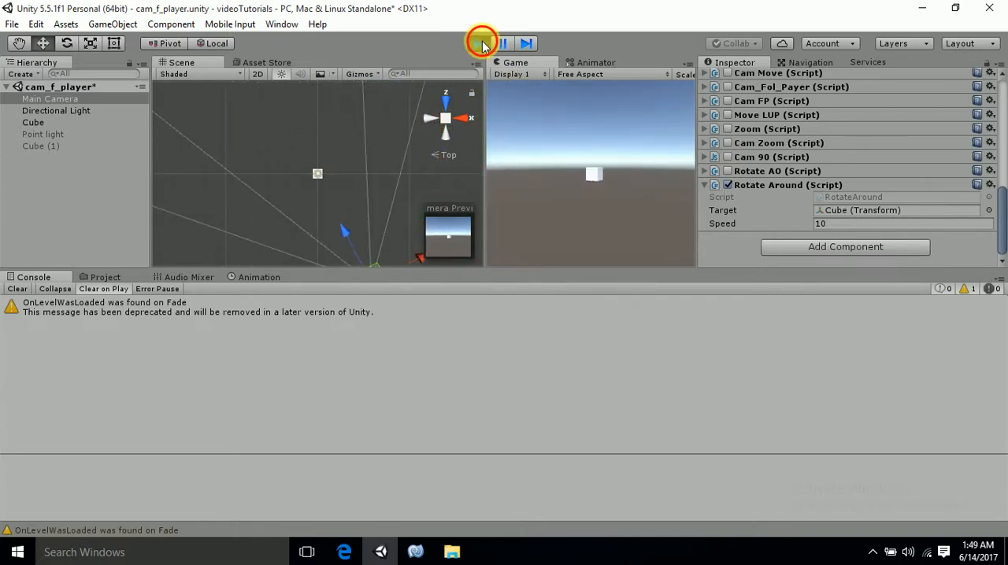
pyautogui.click(478, 44)
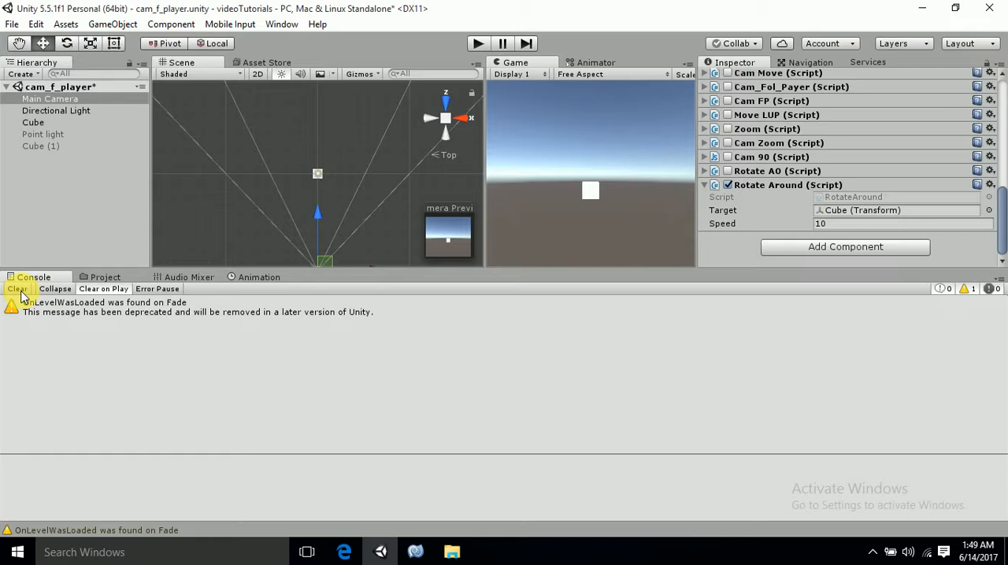
pyautogui.click(17, 289)
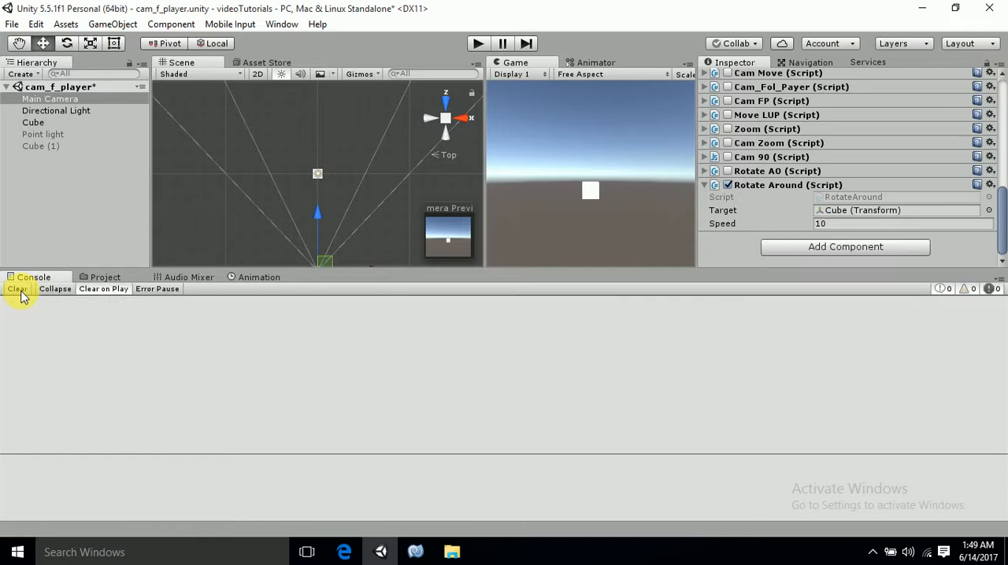
pyautogui.moveTo(384, 431)
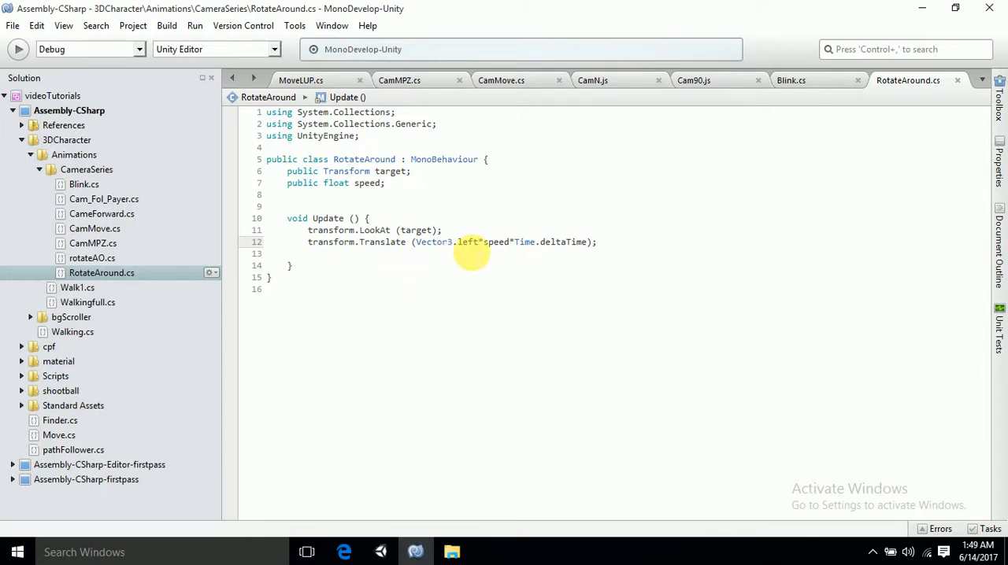
# - Select the direction word in RotateAround's Translate line so it reads Vector3.left
pyautogui.doubleClick(468, 242)
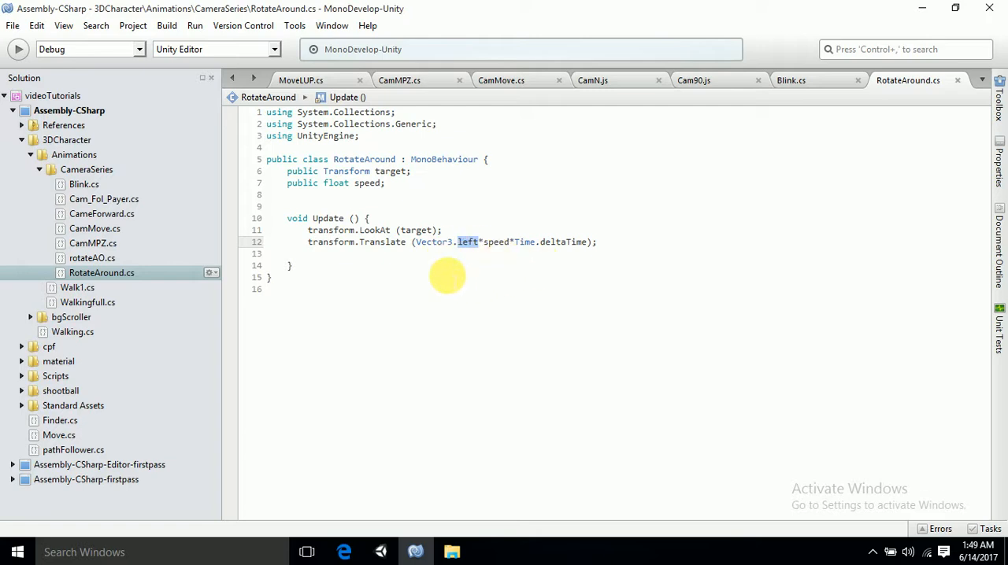
pyautogui.moveTo(452, 264)
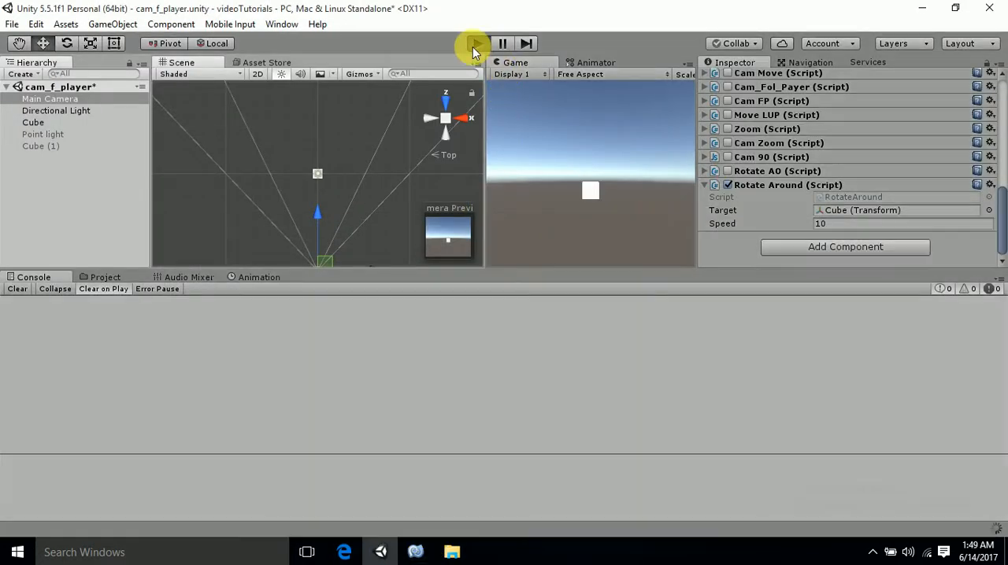
# - Play the scene to watch the camera orbit the cube with Vector3.left, then stop
pyautogui.click(475, 43)
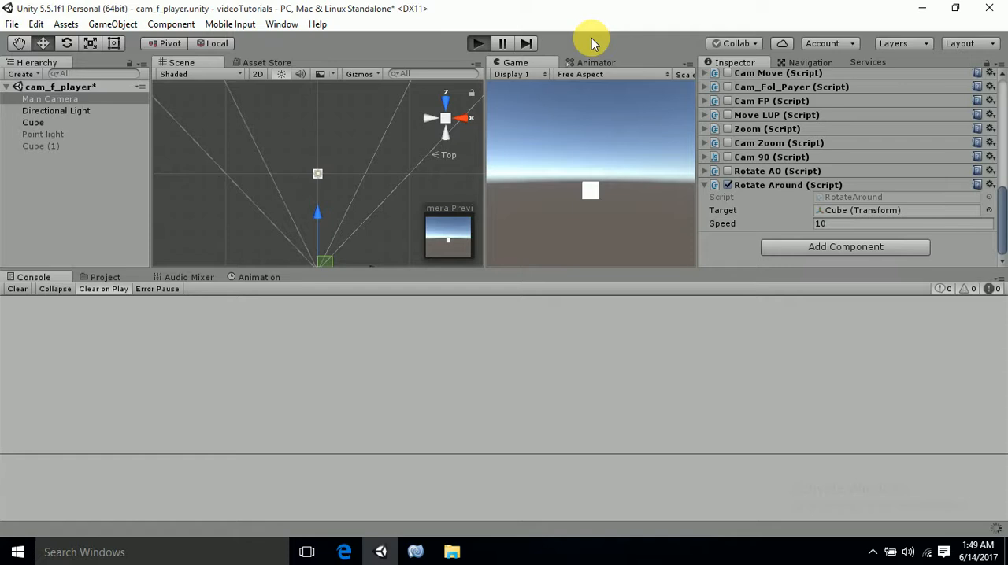
pyautogui.moveTo(331, 177)
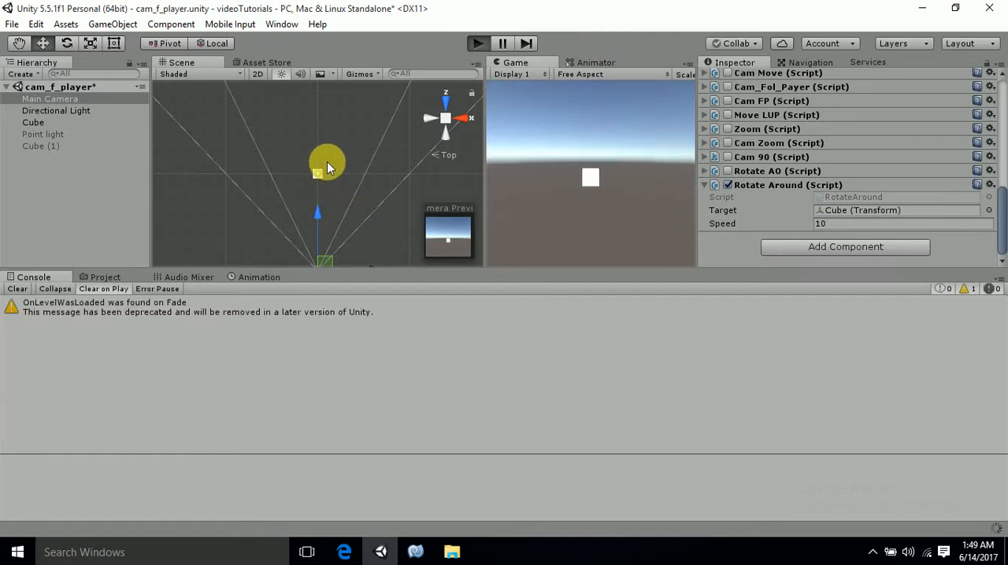
pyautogui.click(478, 43)
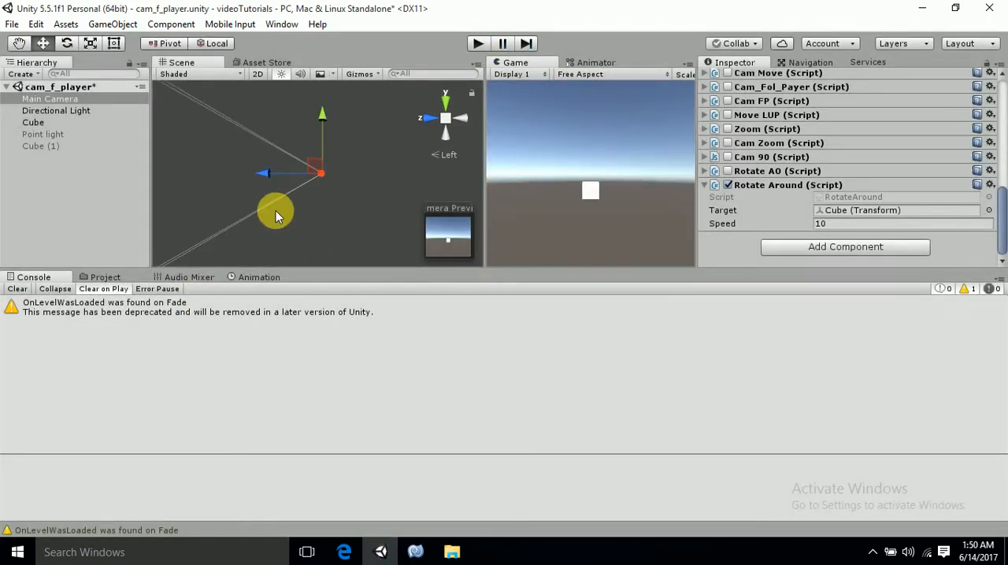
pyautogui.moveTo(358, 343)
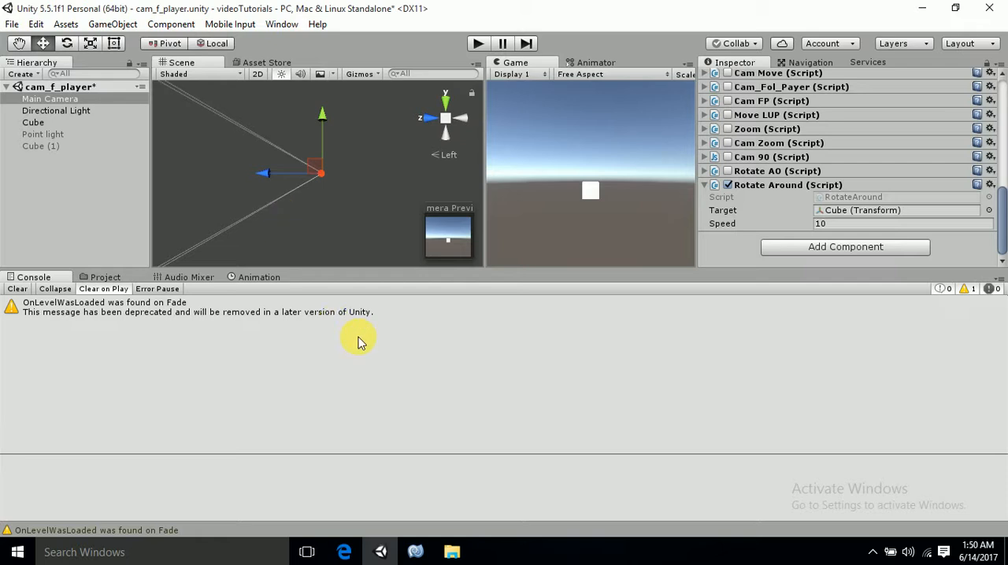
pyautogui.moveTo(370, 356)
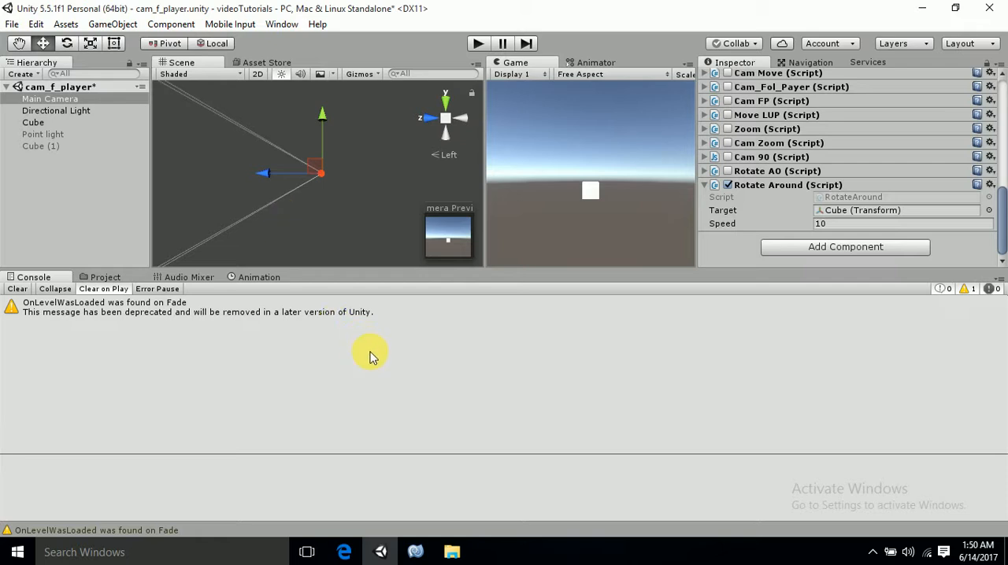